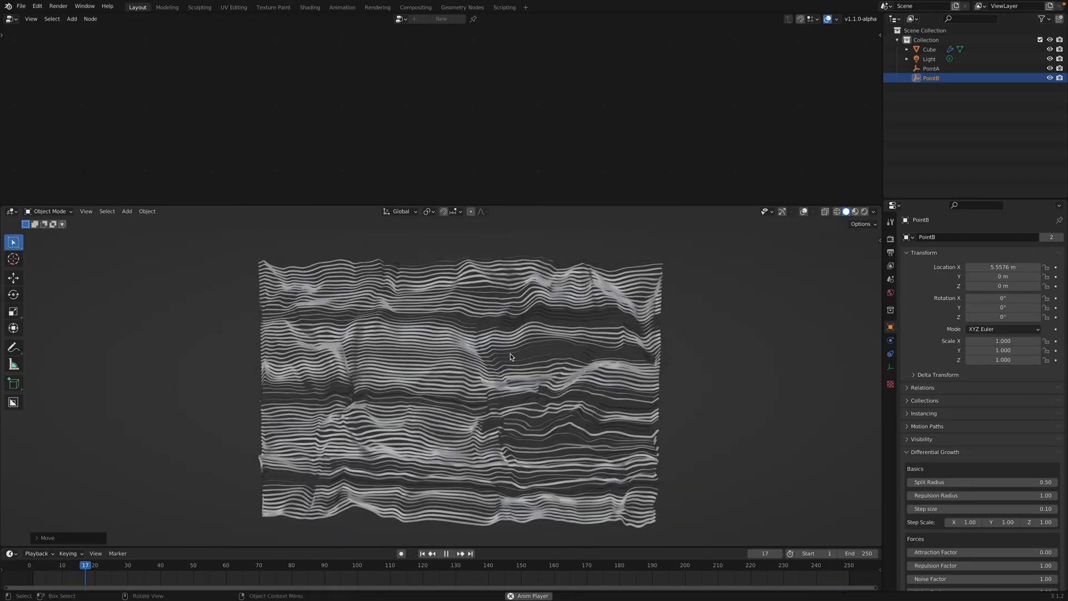
Move PointB closer to PointA and select the Cube to show its node tree
click(450, 553)
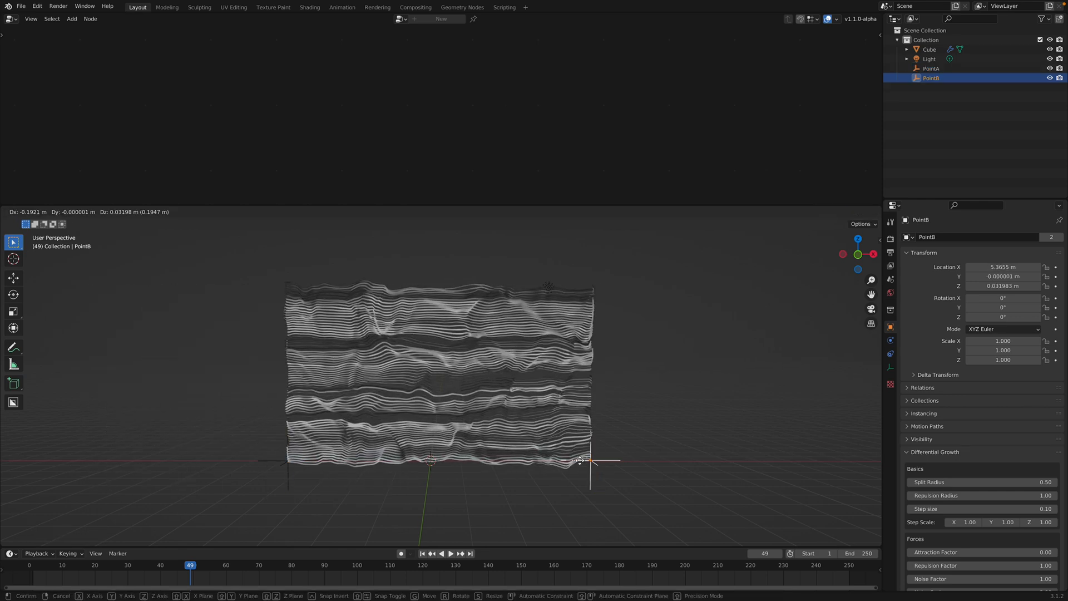
click(285, 471)
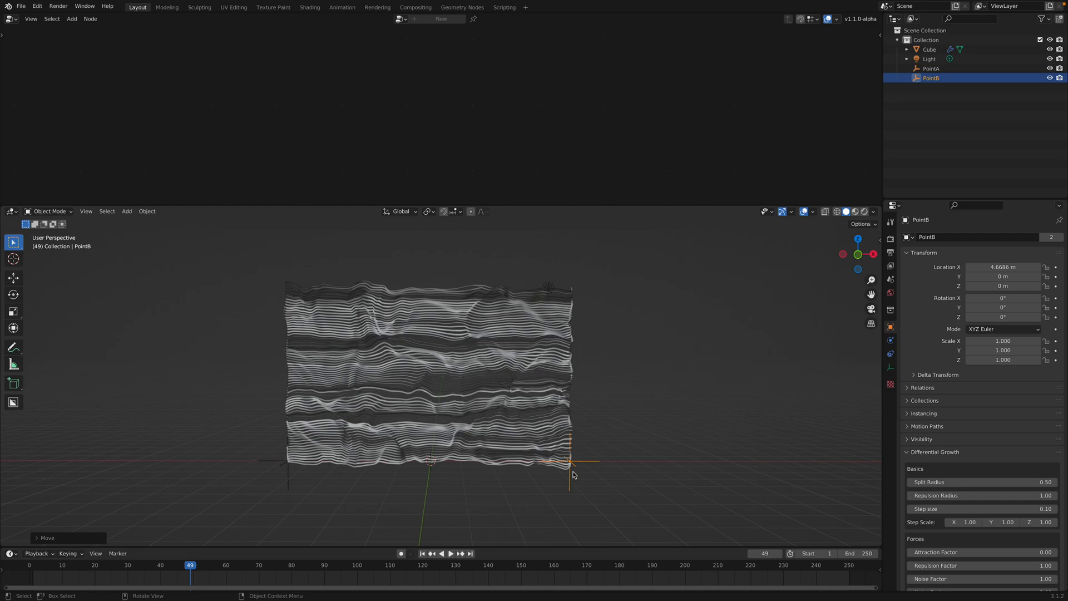
click(450, 553)
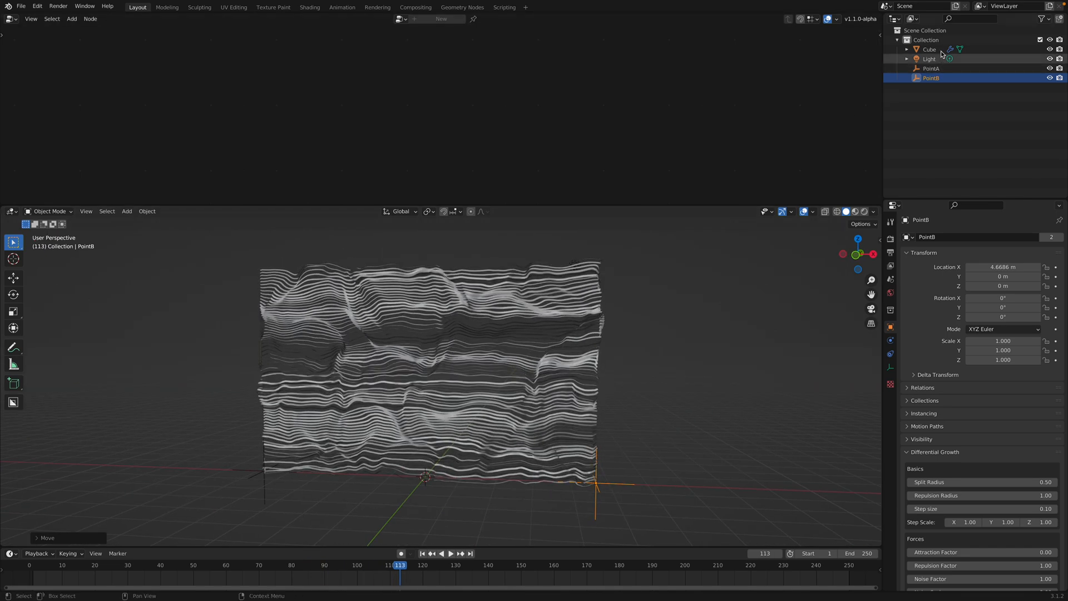
click(930, 49)
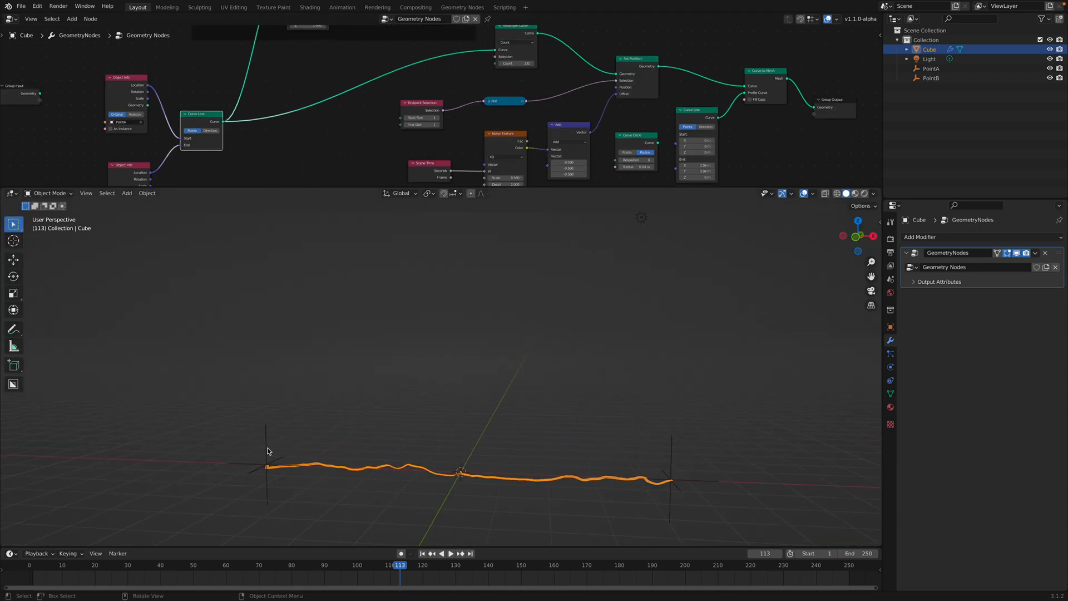
Drag PointB to a new spot near PointA and reselect the Cube
click(931, 68)
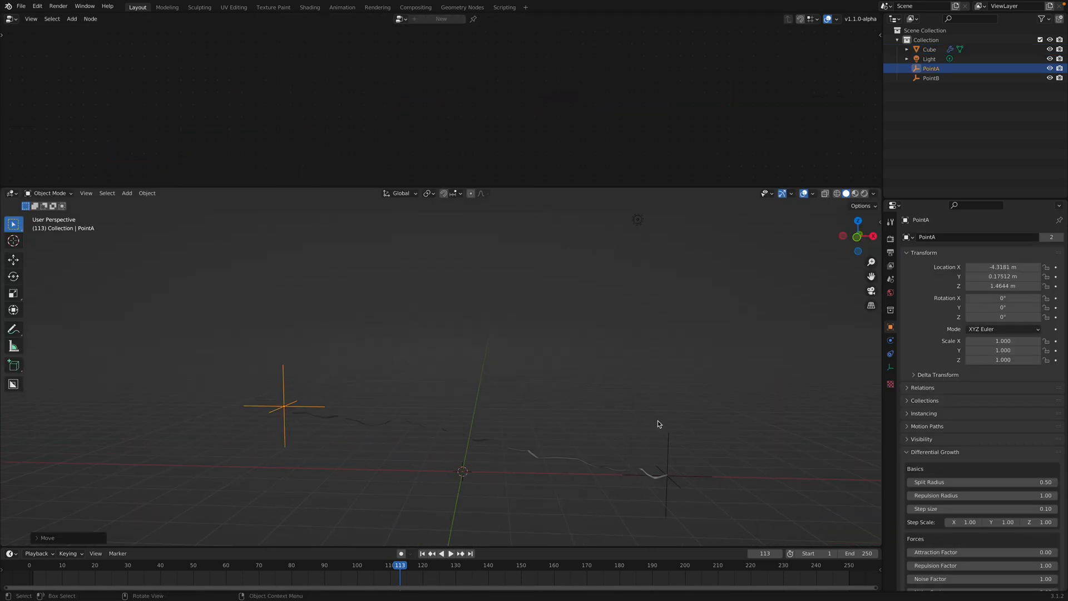
click(931, 78)
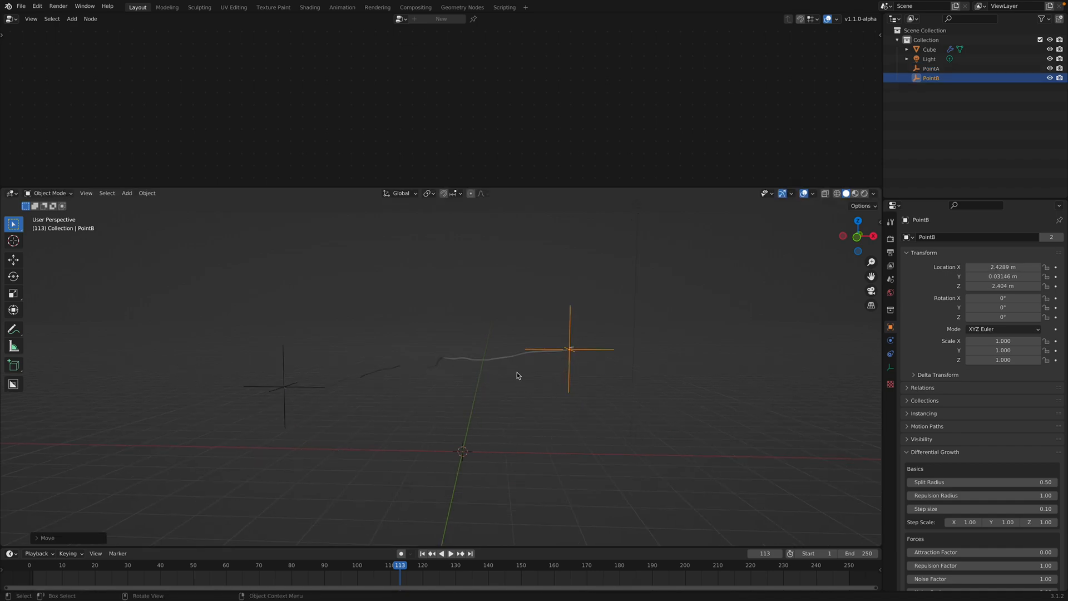
click(932, 68)
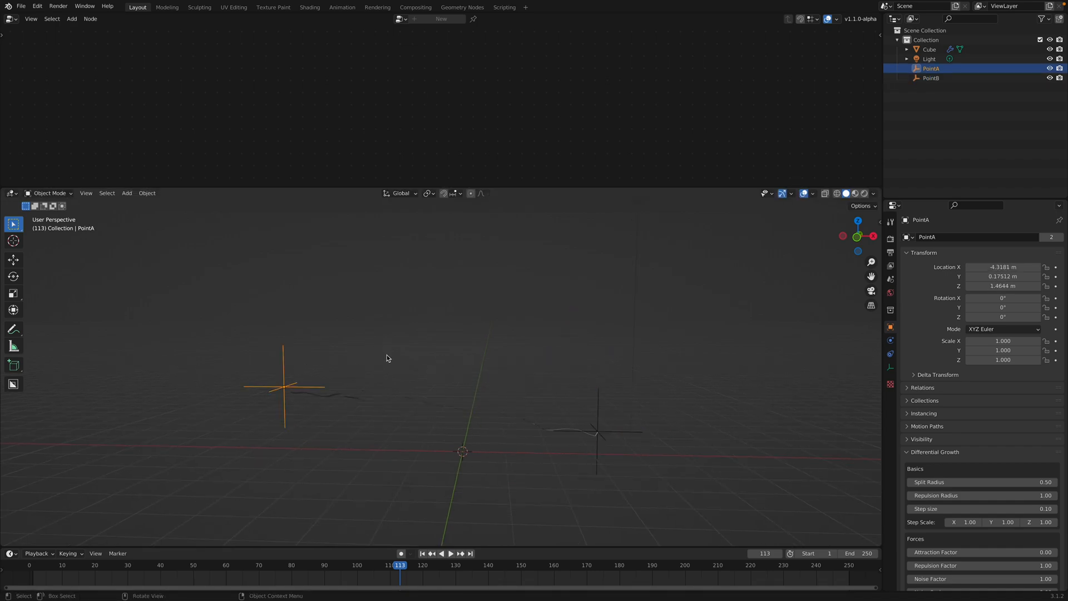
click(929, 49)
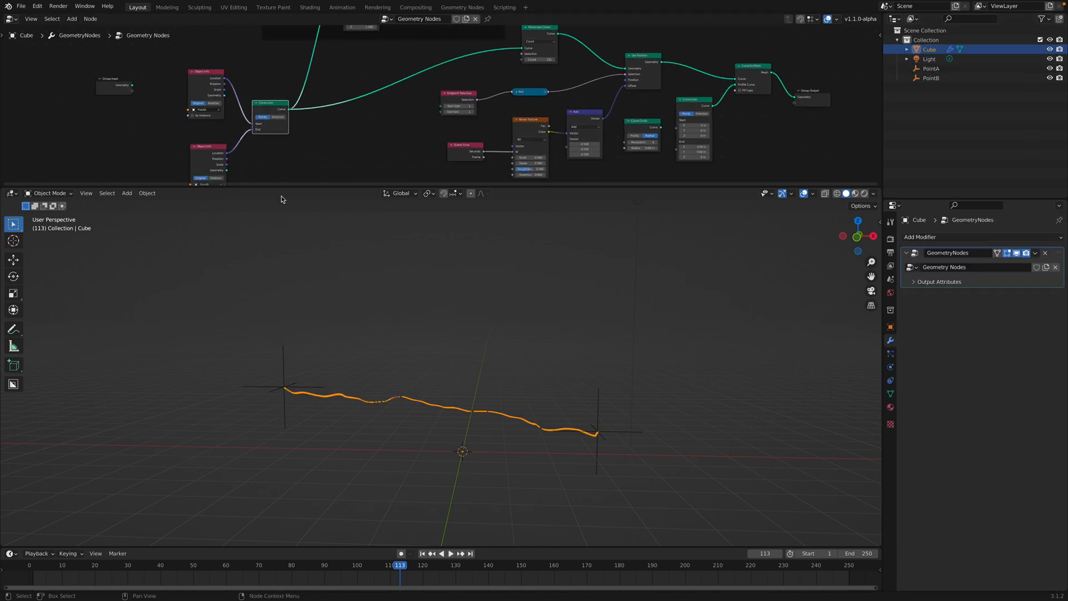
mouse_move(371, 318)
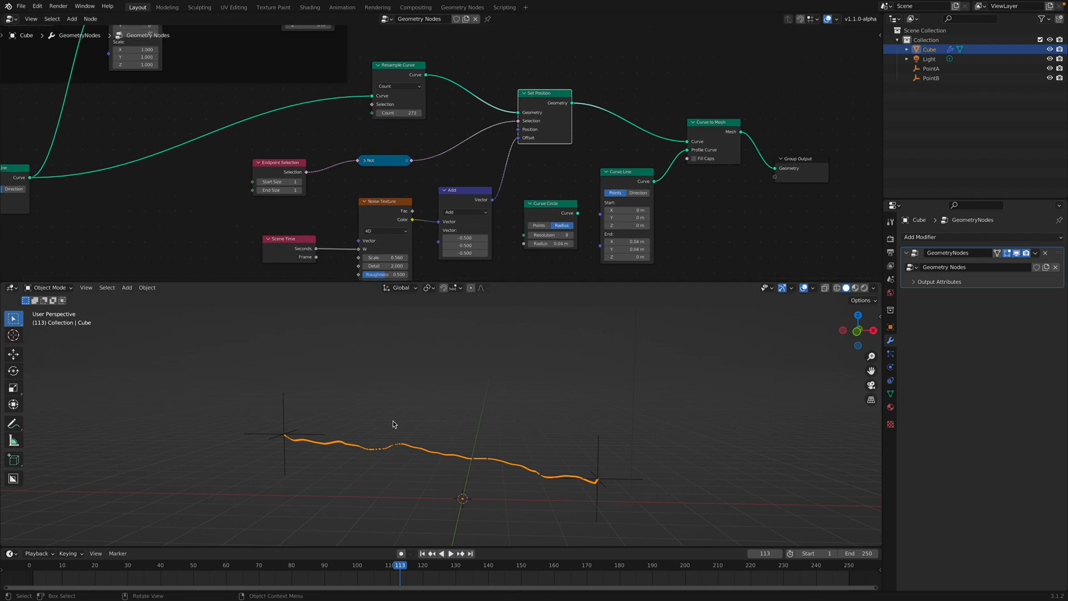
drag(383, 160, 413, 150)
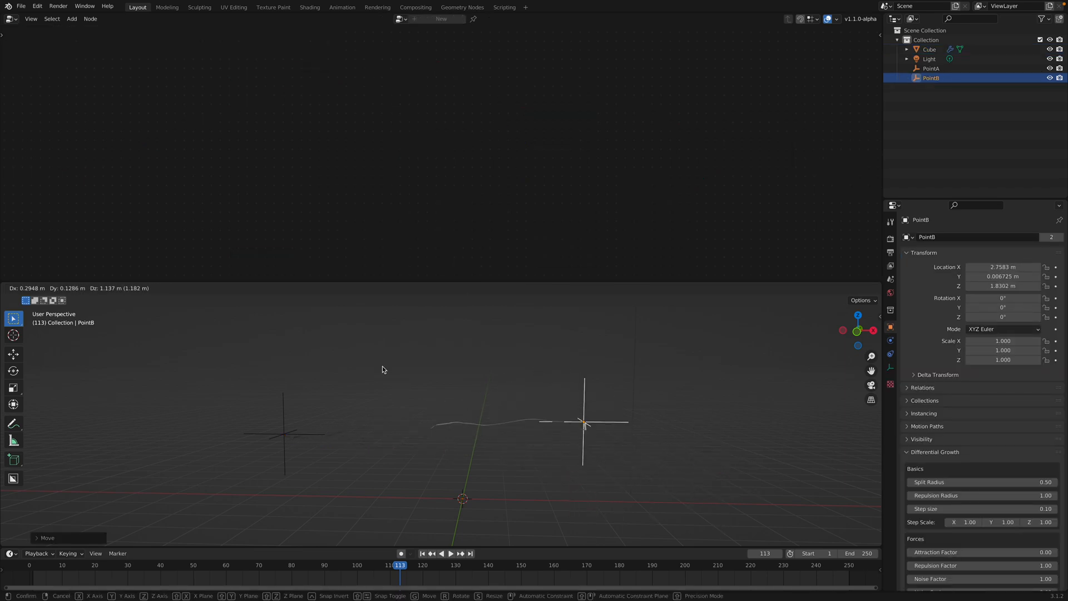
click(541, 449)
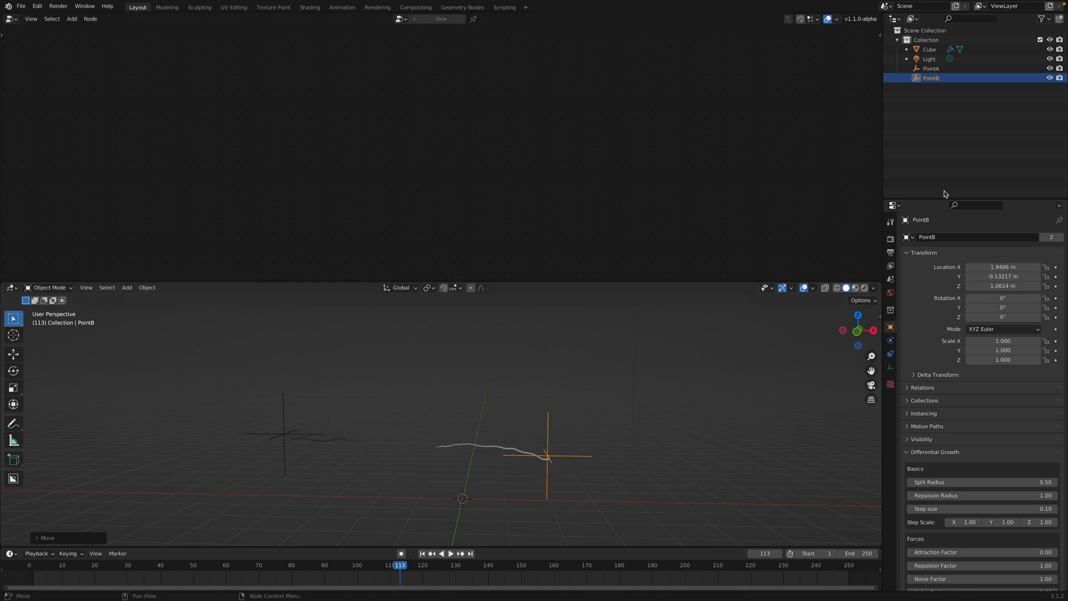
click(928, 49)
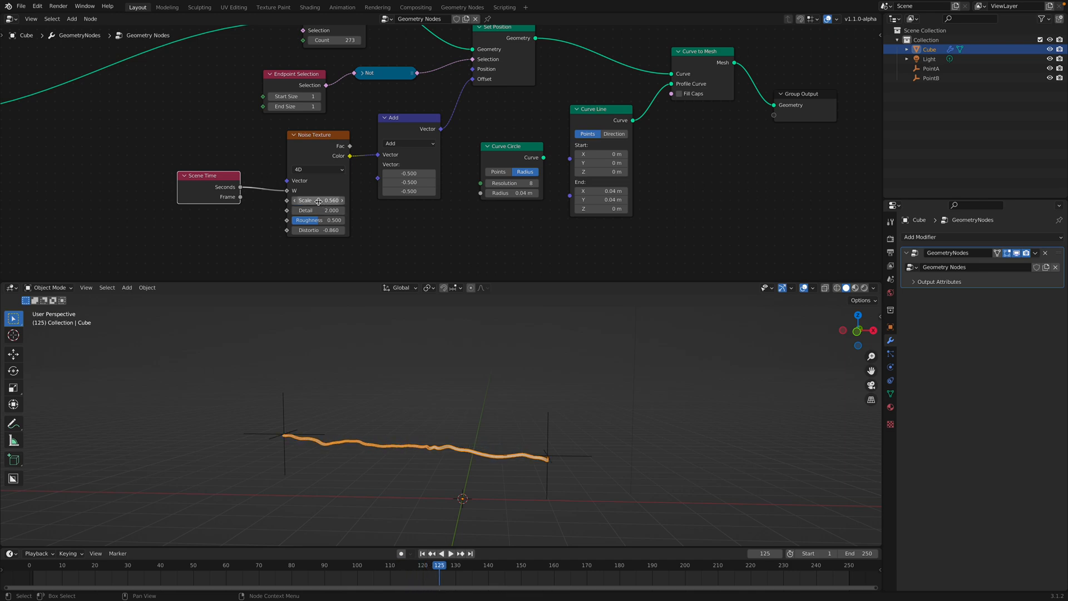
Frame Mesh Line (Offset, Z 0.08 m), Instance on Points, Realize Instances and Set Position nodes
click(451, 553)
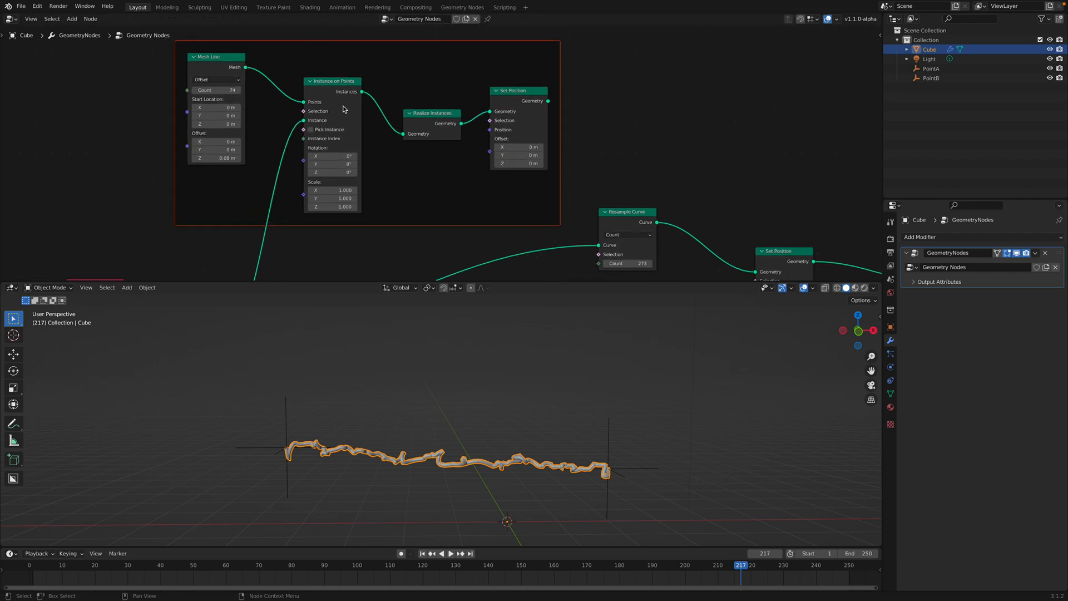
Feed Set Position into Resample Curve, adjust the Mesh Line count, and play the timeline
click(216, 89)
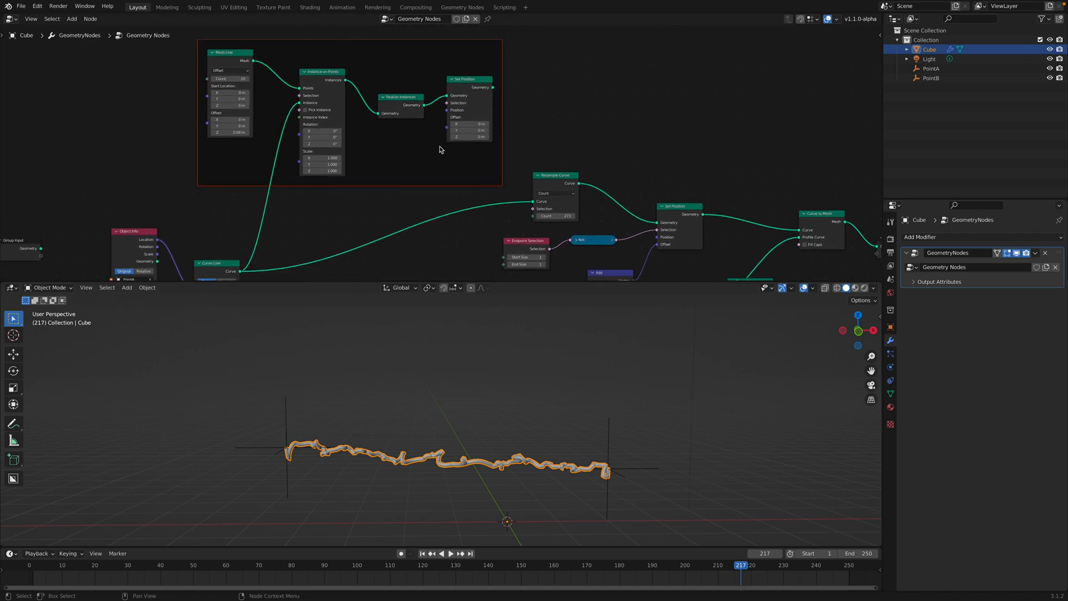
click(399, 96)
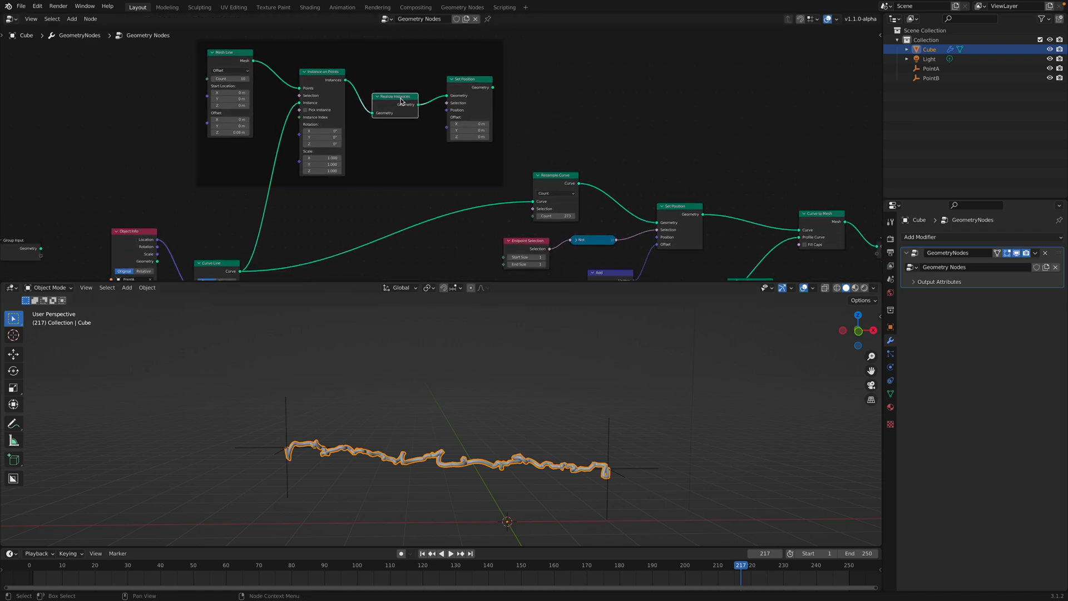
click(469, 79)
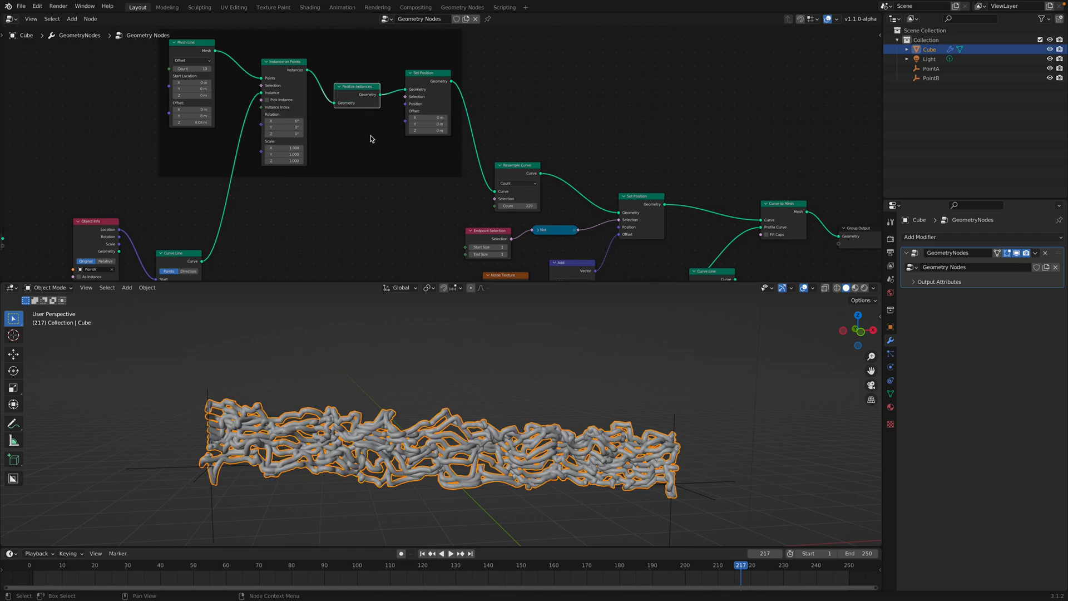
click(449, 553)
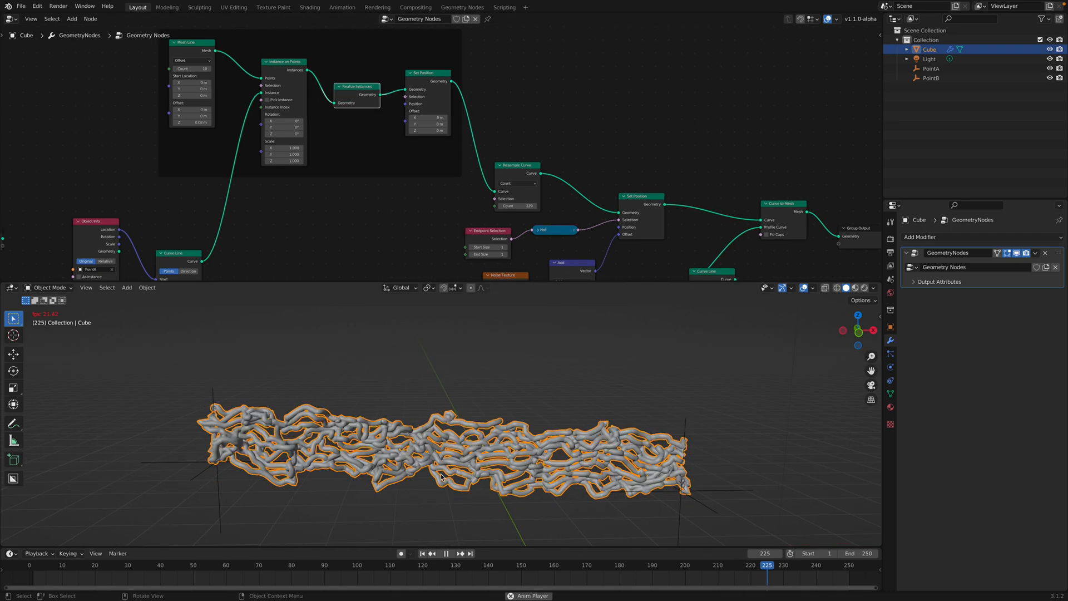
mouse_move(467, 416)
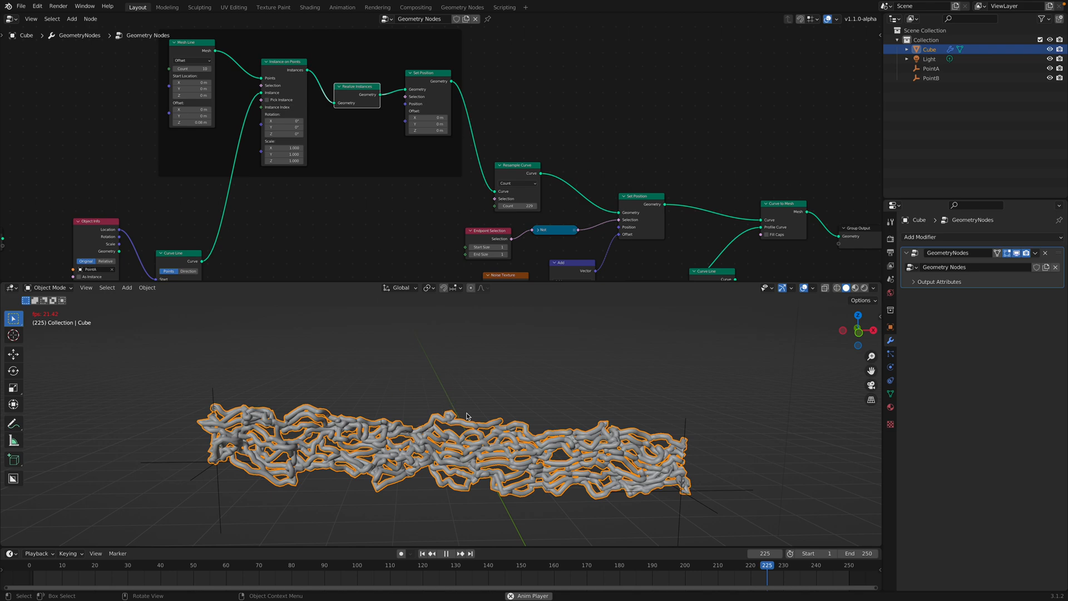
mouse_move(464, 368)
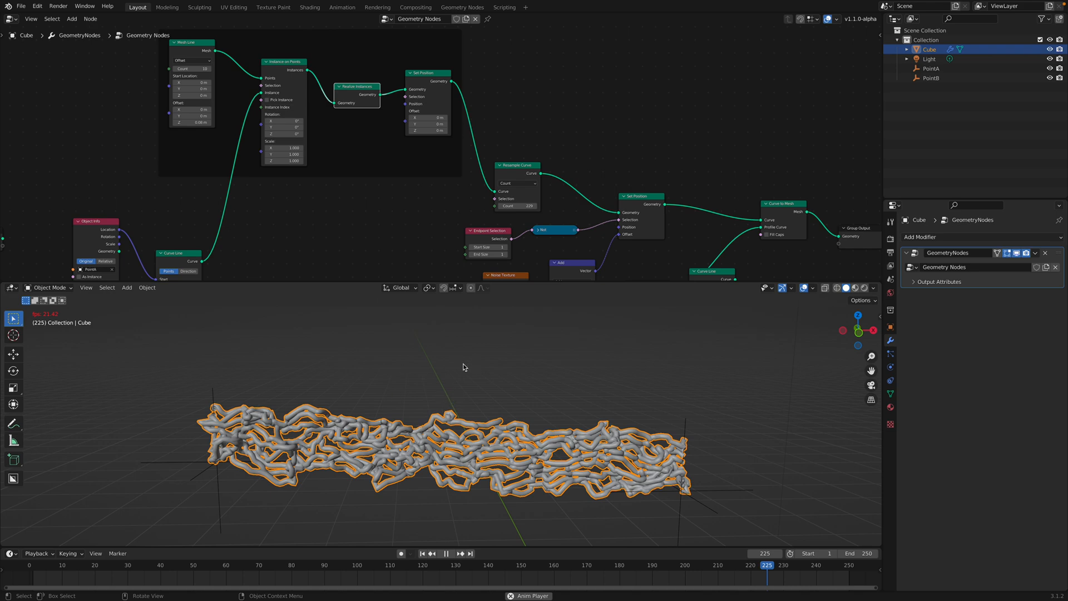
mouse_move(351, 377)
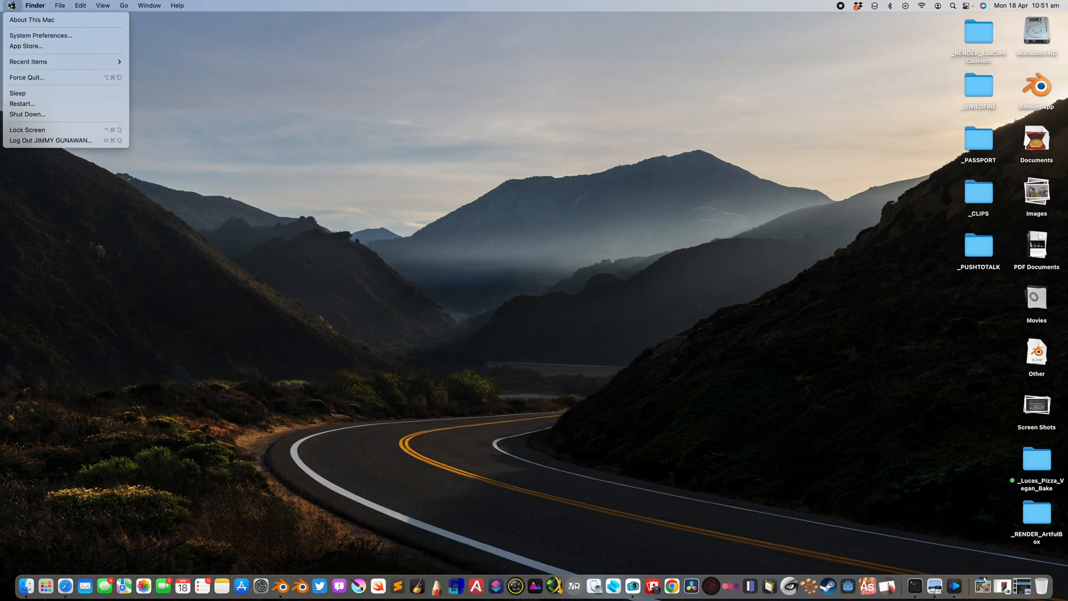
Force quit the frozen Blender, close the Force Quit window, and return via the Dock
click(394, 162)
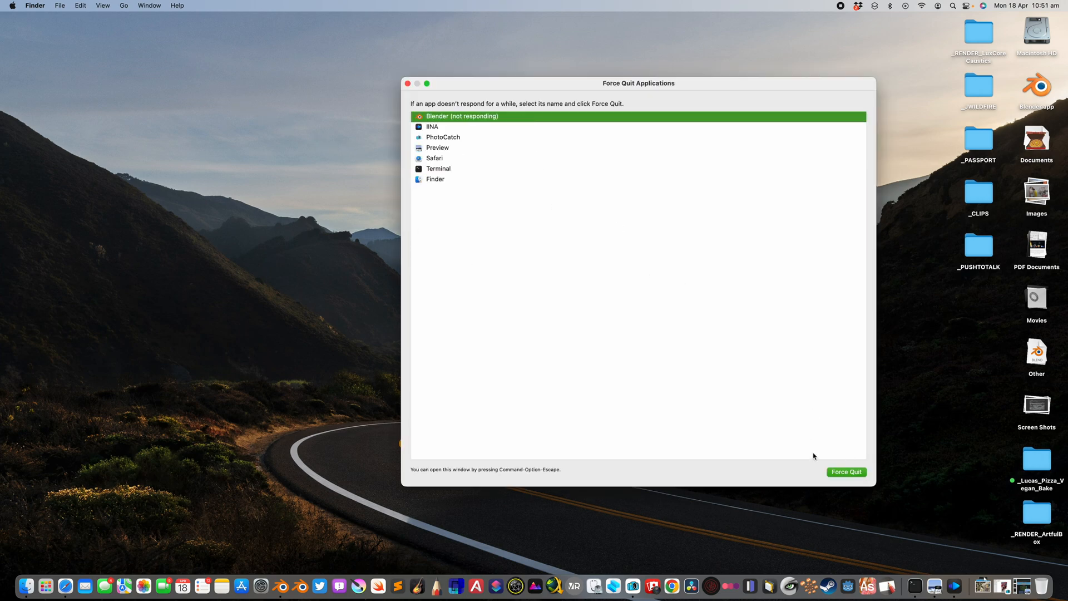
click(846, 472)
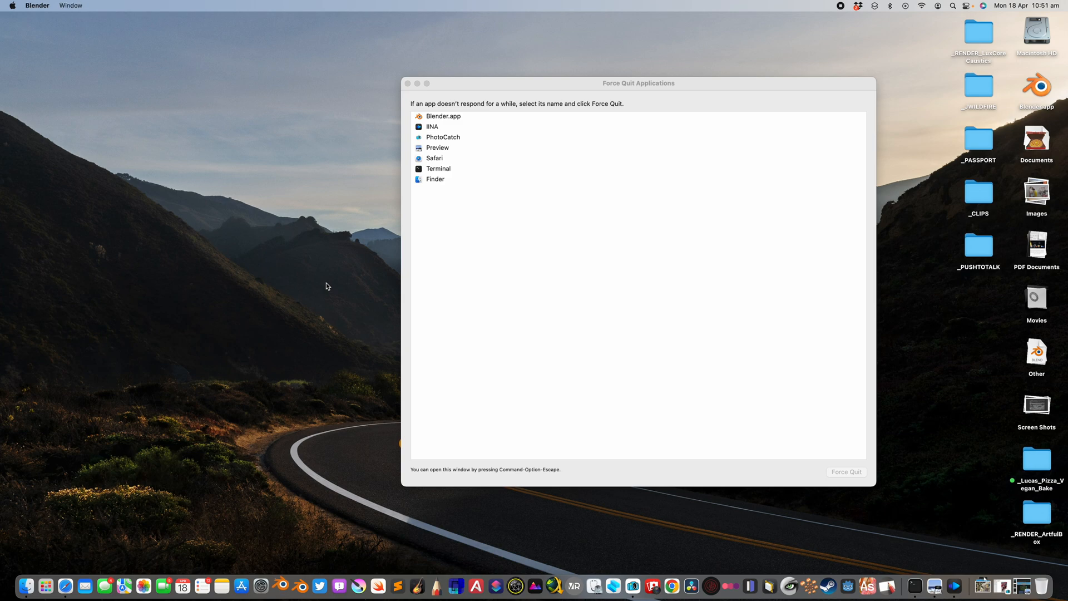
mouse_move(373, 161)
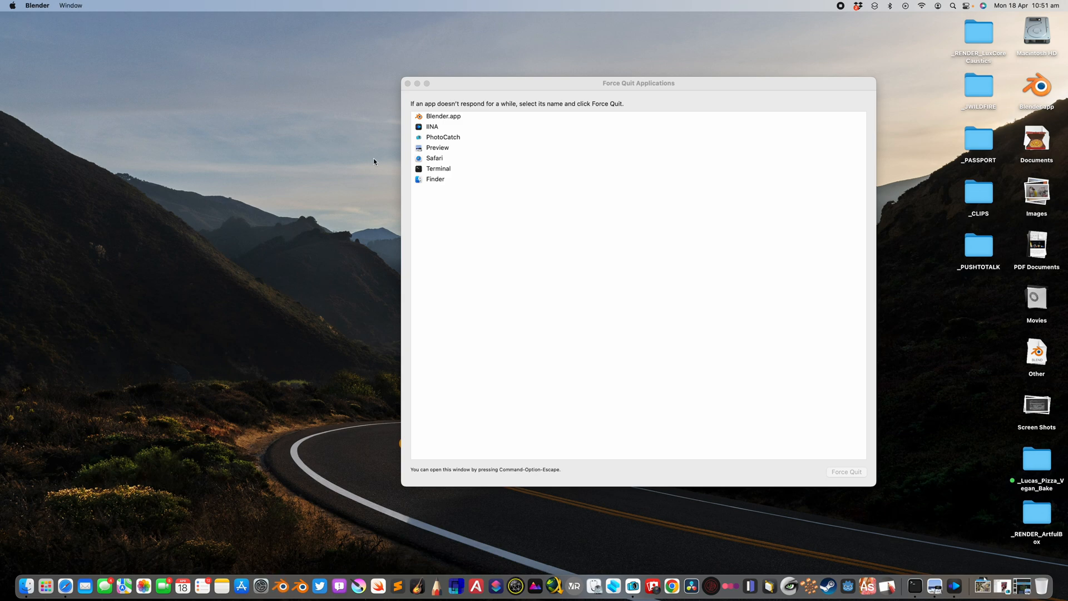
click(407, 83)
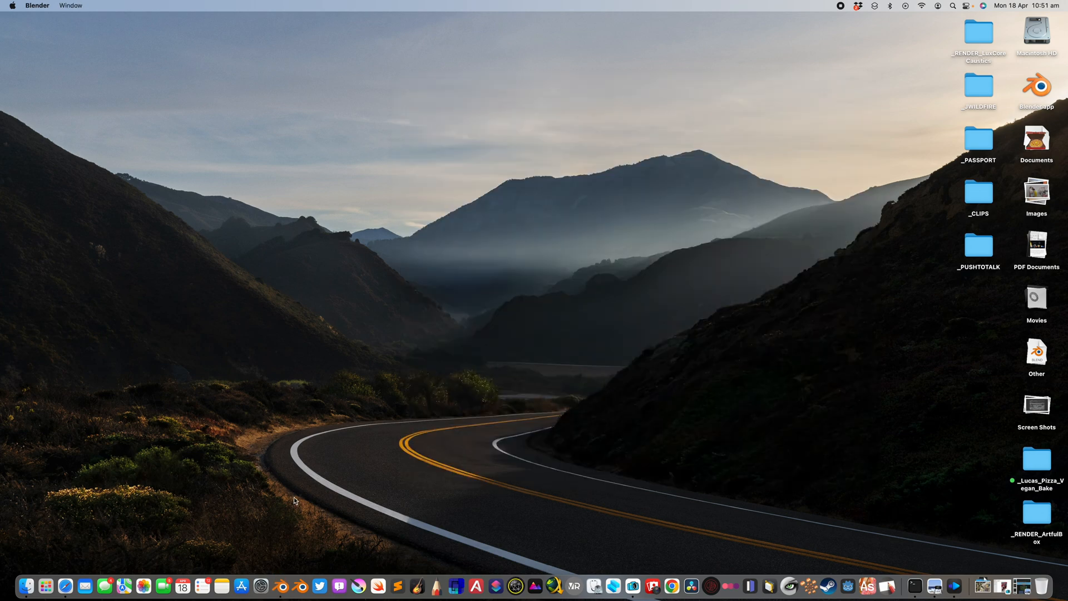
click(21, 31)
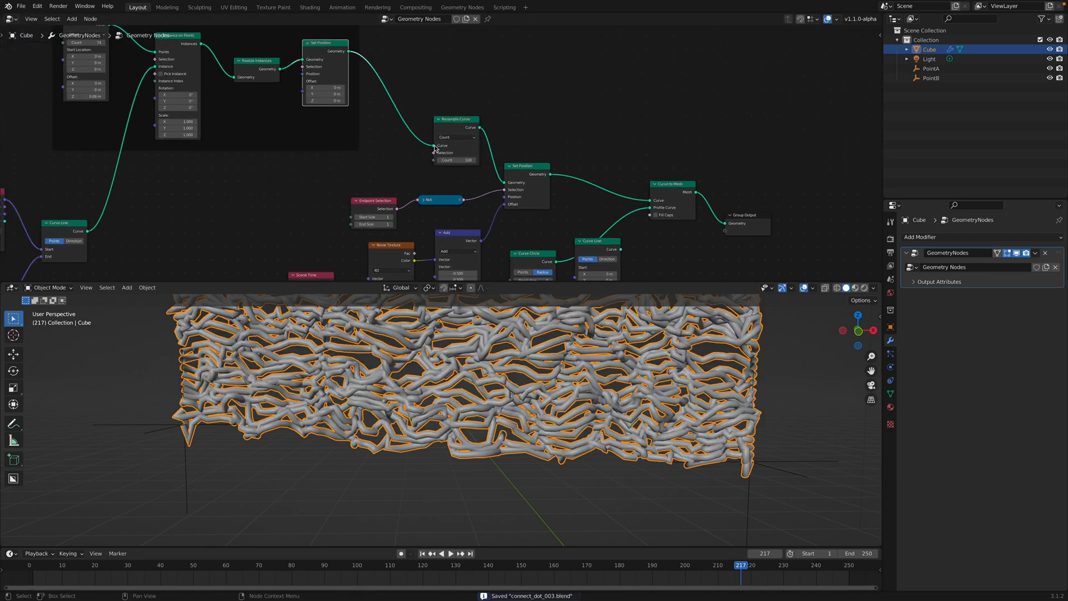
Play the timeline animation so the layered tube sheet ripples
click(440, 553)
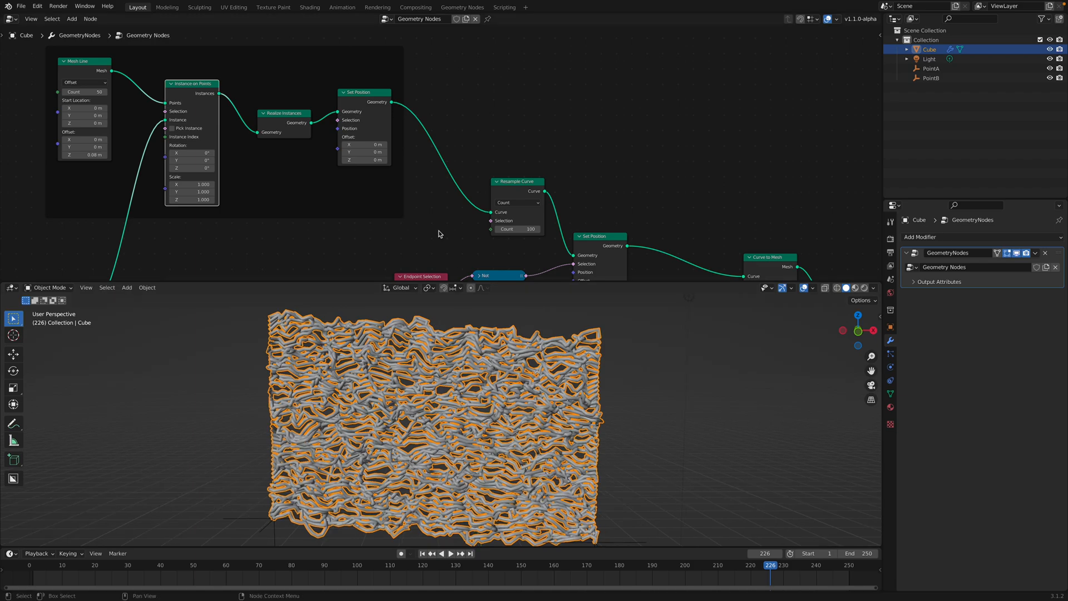
click(440, 553)
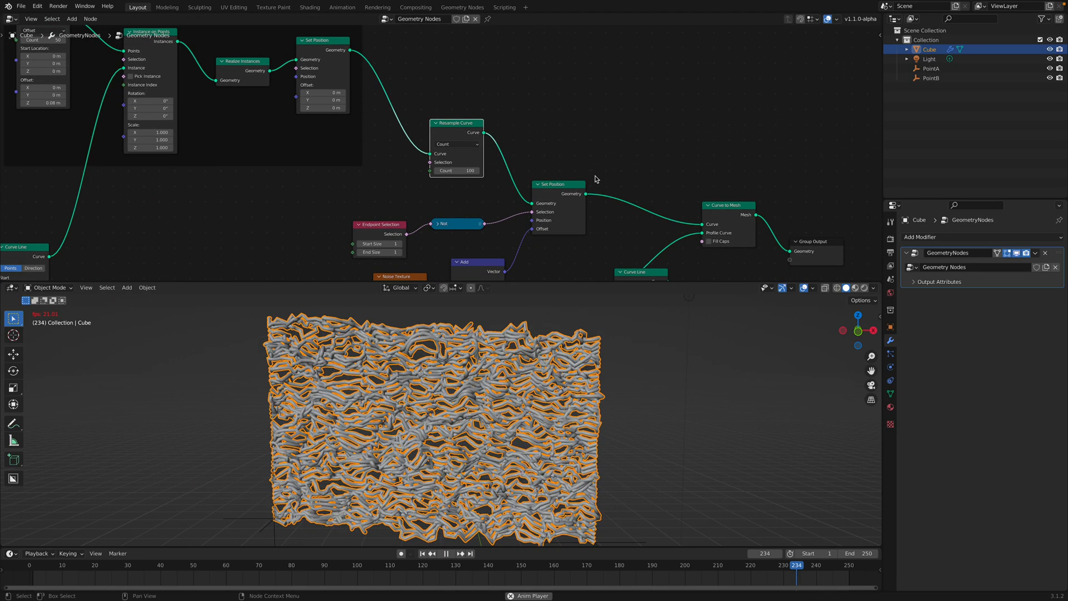
click(441, 553)
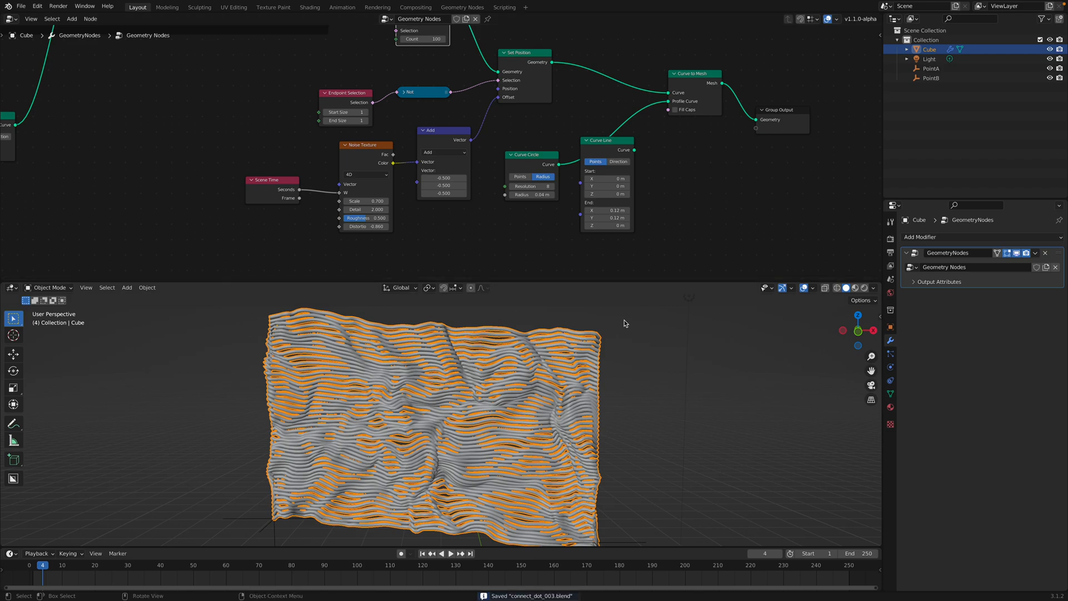
Spread PointA and PointB apart and set the Noise Texture Scale to 1.120
click(450, 554)
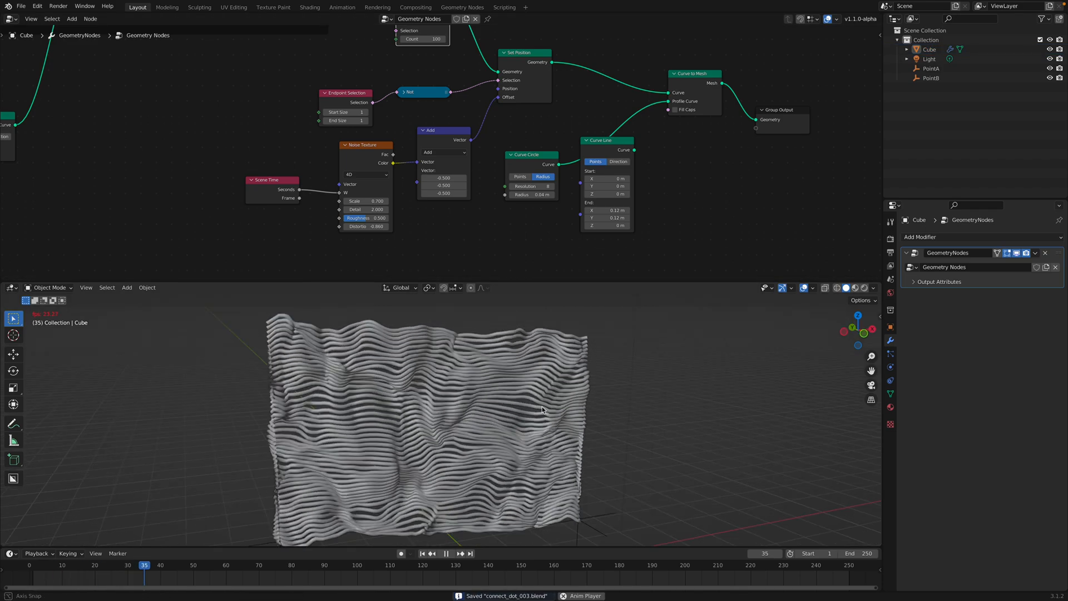
click(449, 553)
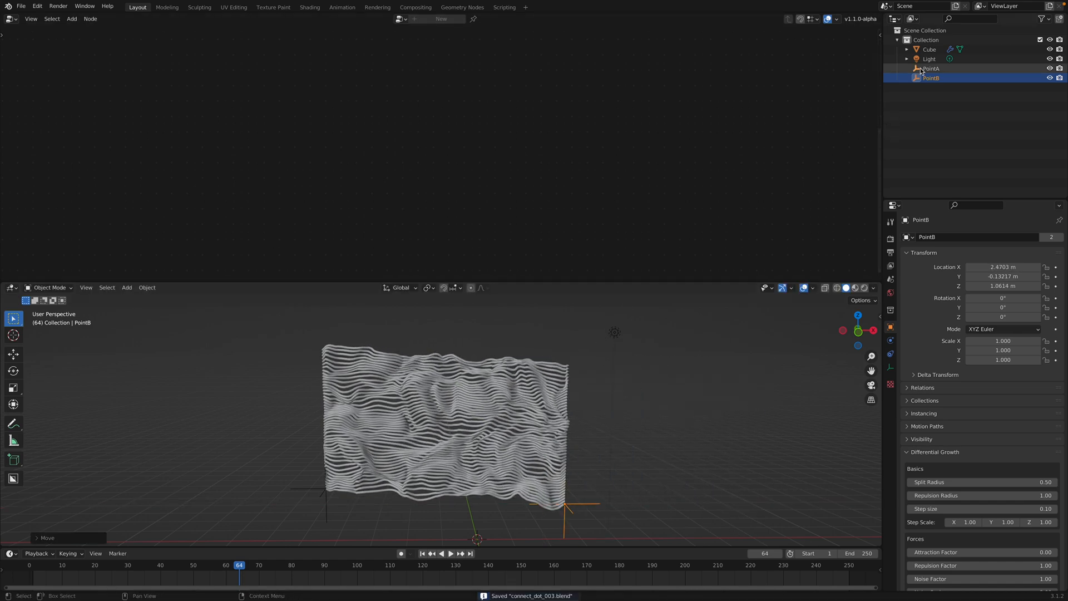
click(931, 68)
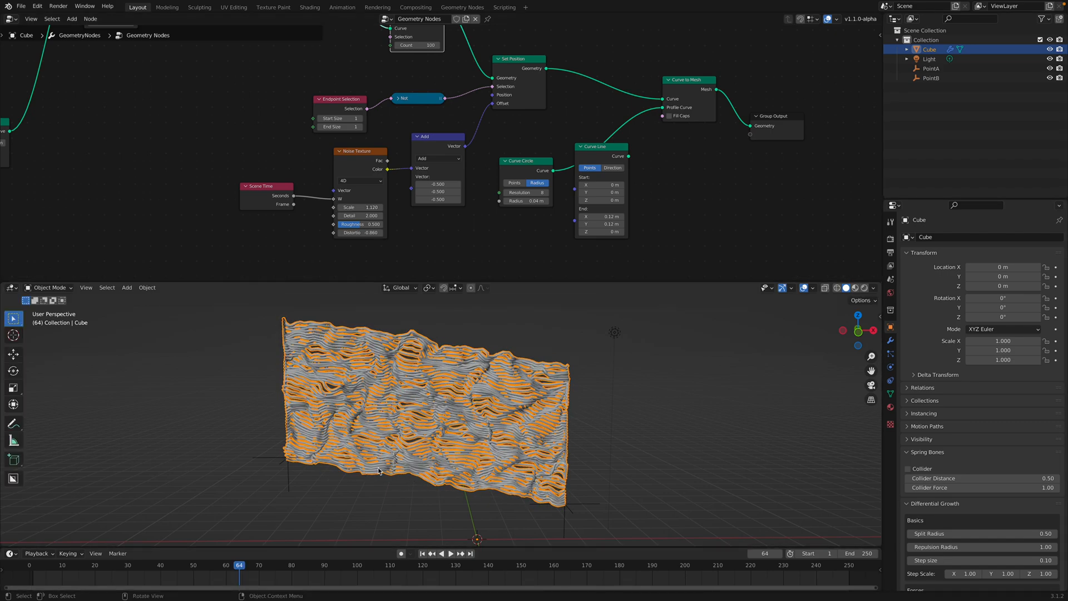
mouse_move(557, 507)
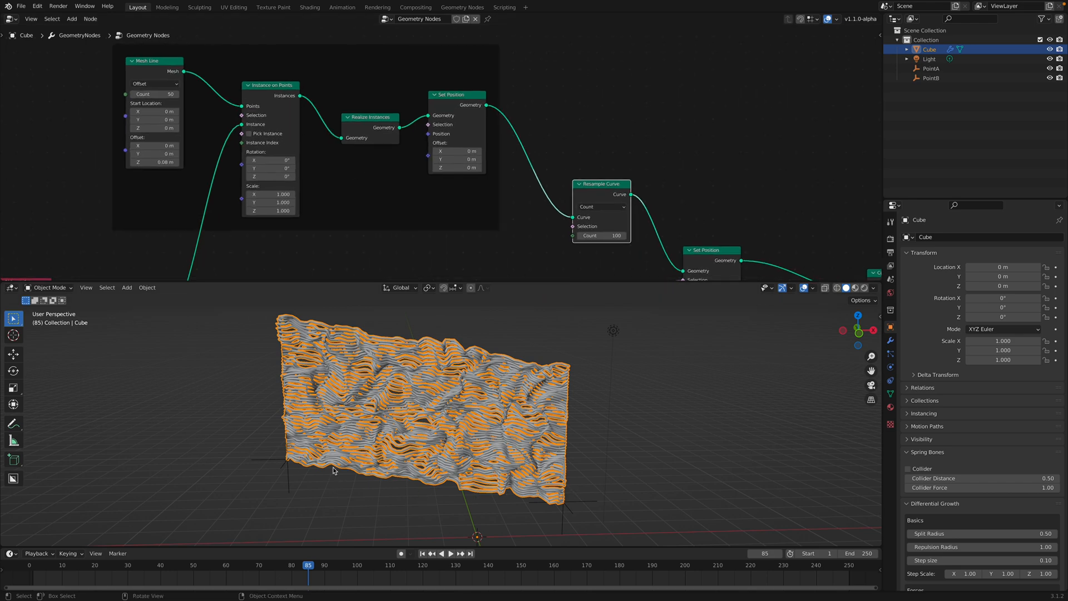
mouse_move(286, 473)
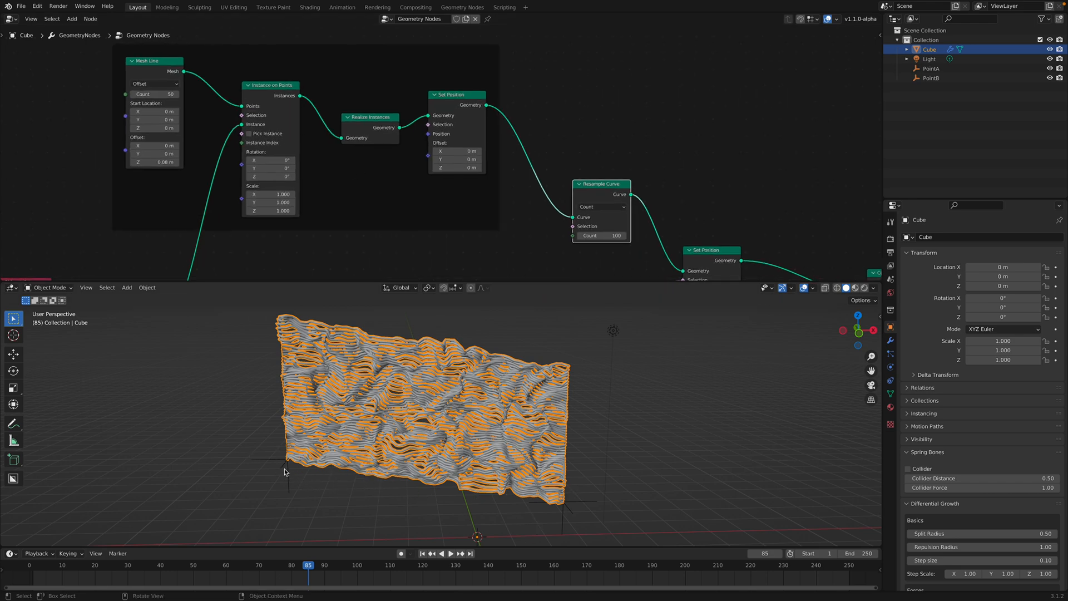
click(931, 67)
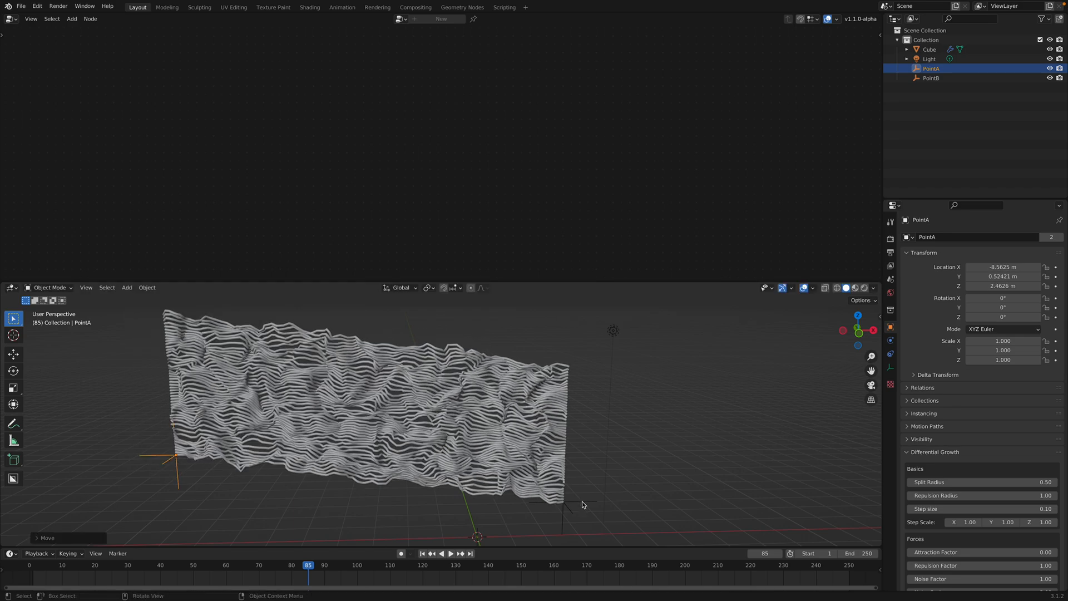
click(933, 78)
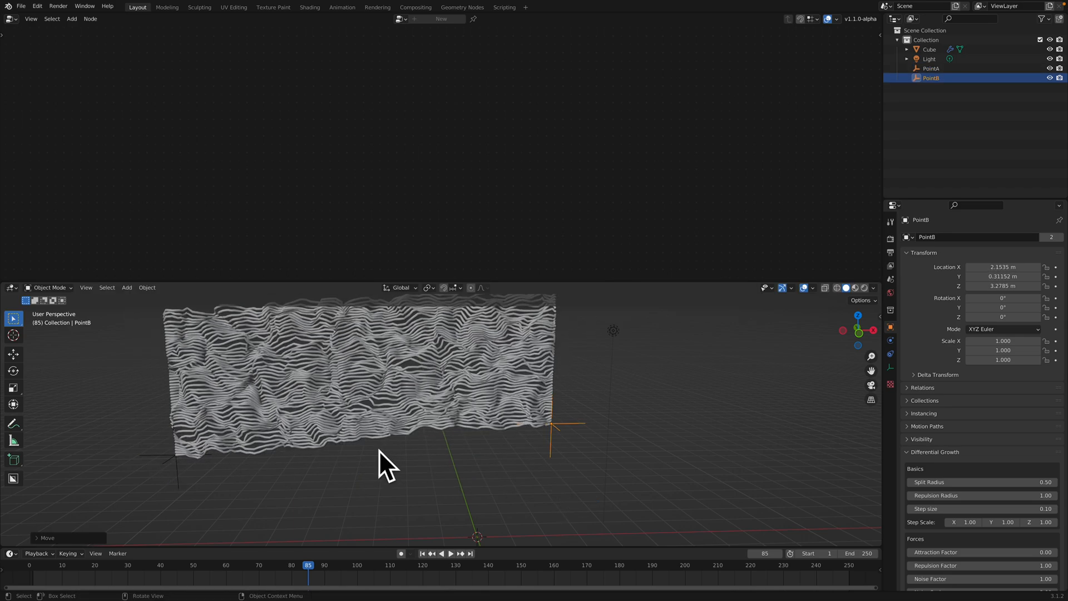
click(928, 49)
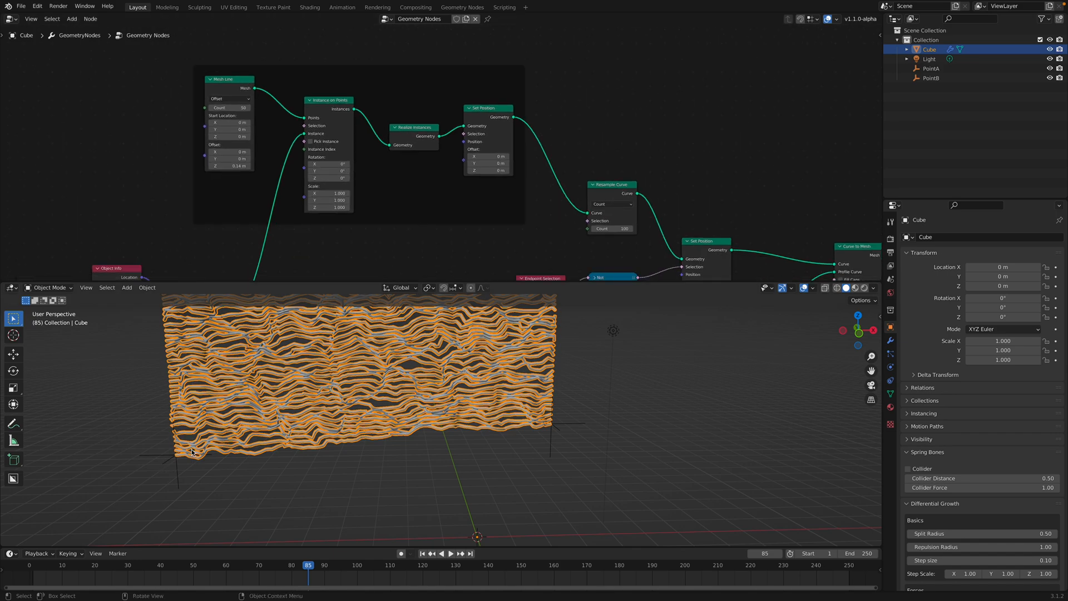
mouse_move(285, 430)
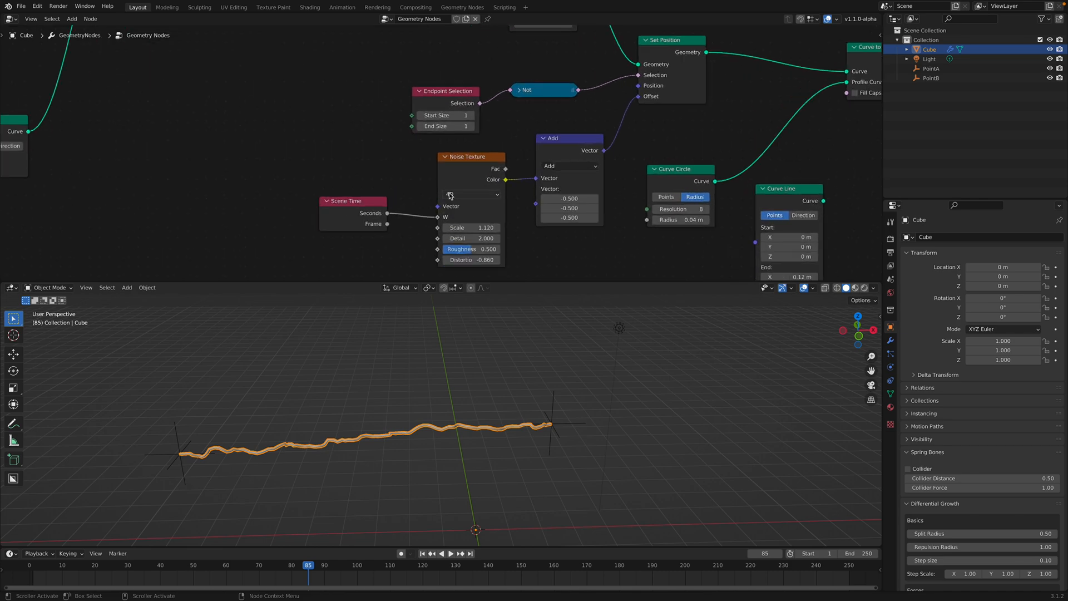
Move the Scene Time node further left and add an Index node via node search
drag(353, 200, 297, 194)
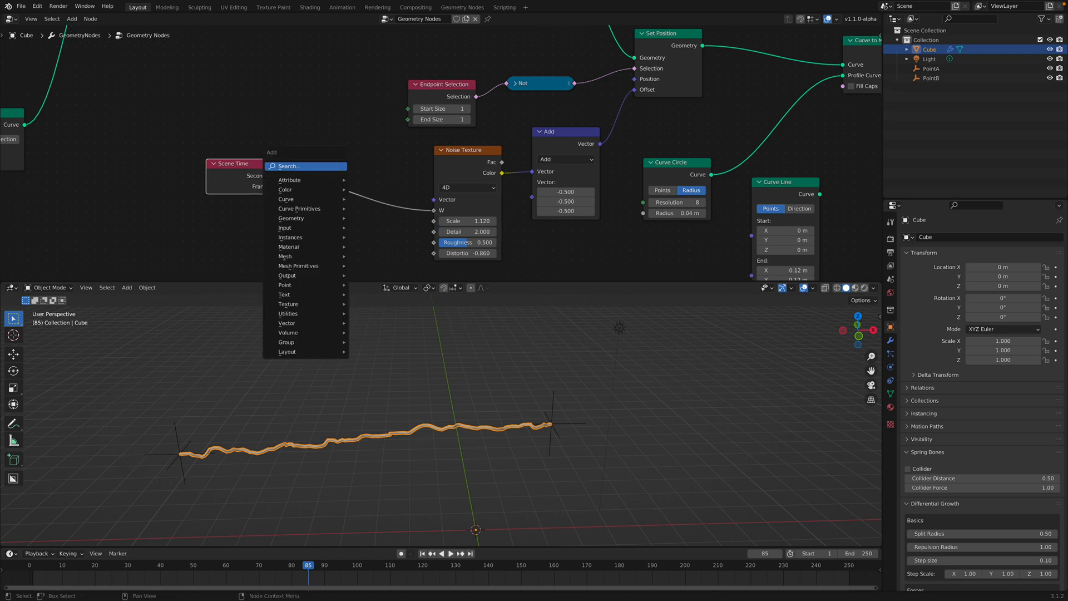
click(291, 166)
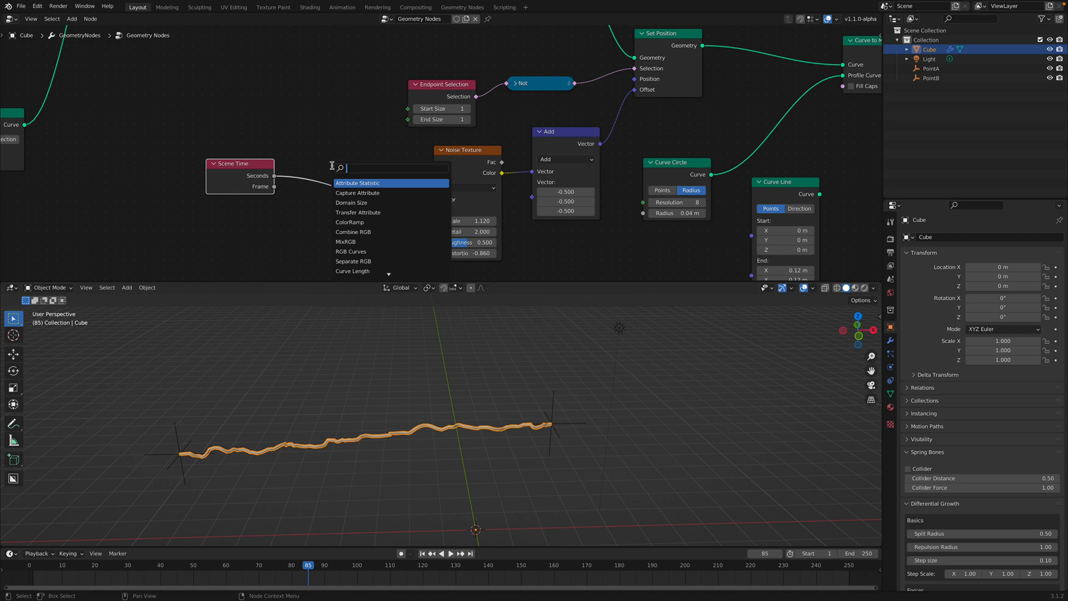
text(v)
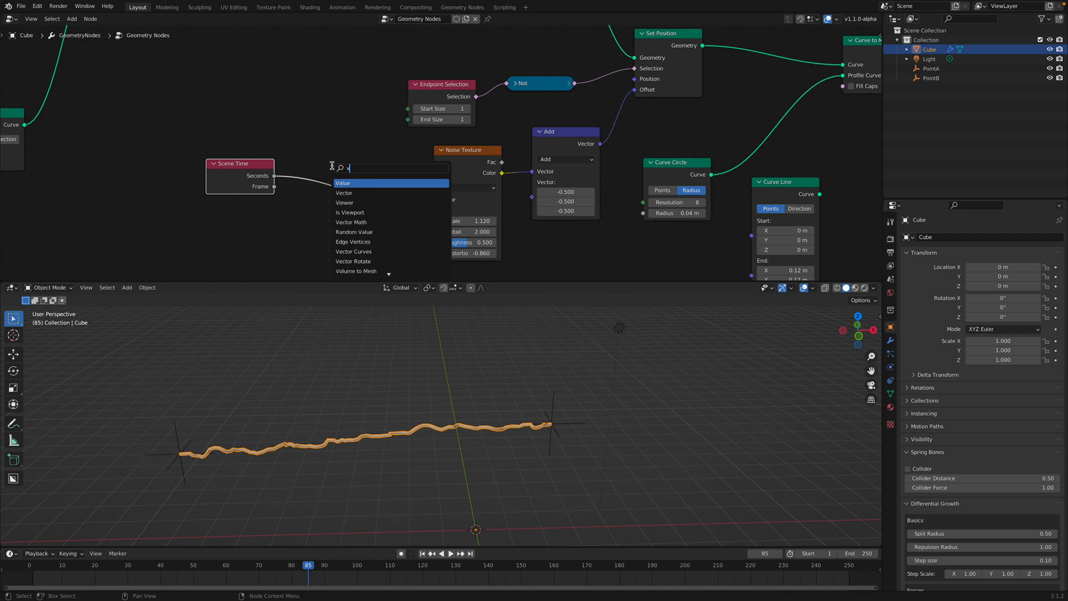
key(Backspace)
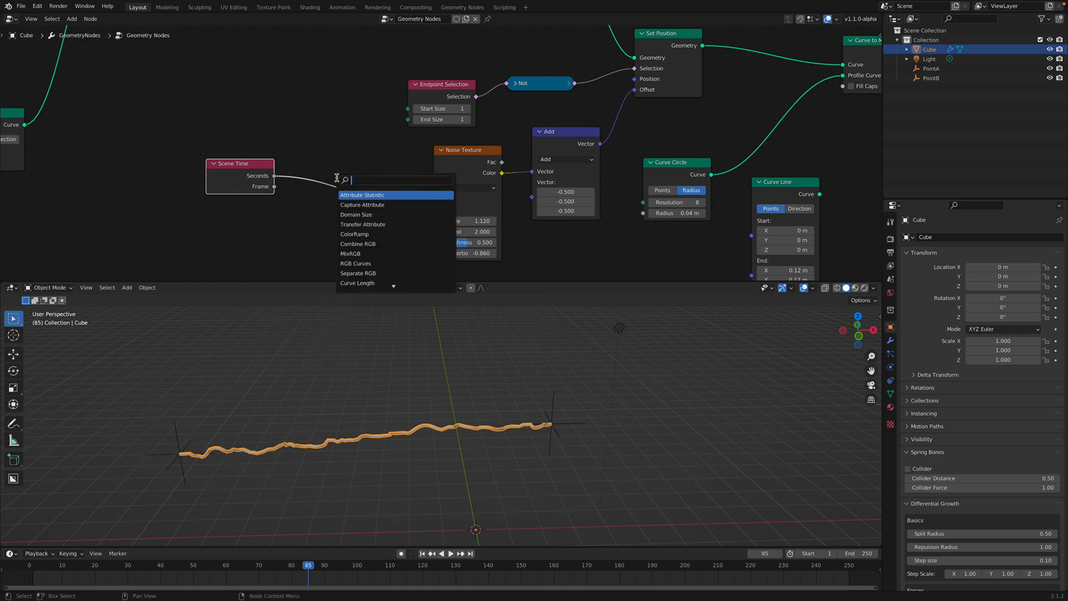
click(354, 191)
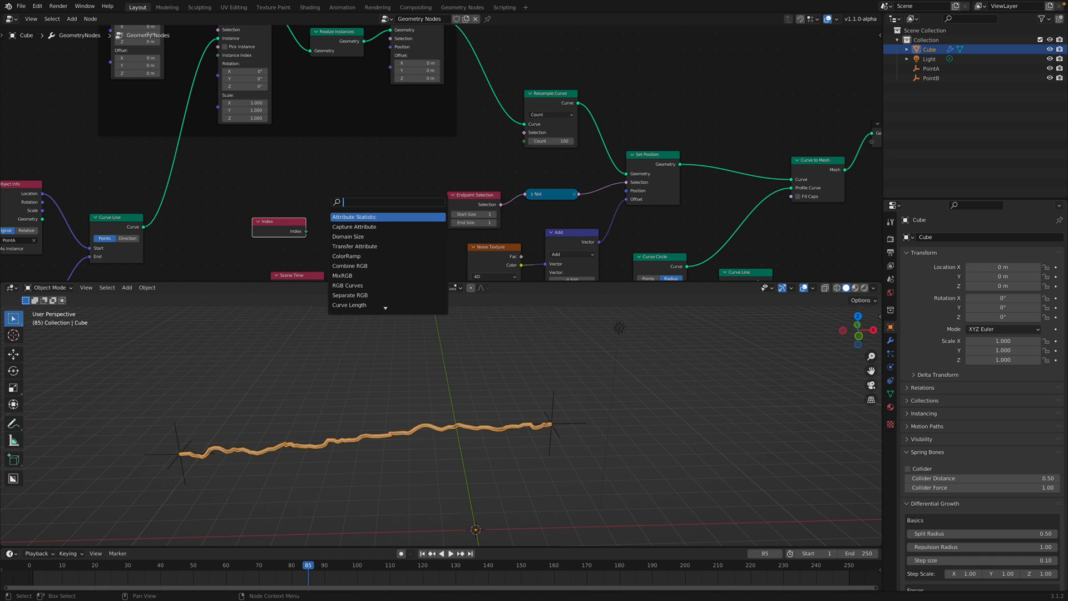
Capture Index in a Capture Attribute node, route instances through it, and edit the Mesh Line offset
click(355, 226)
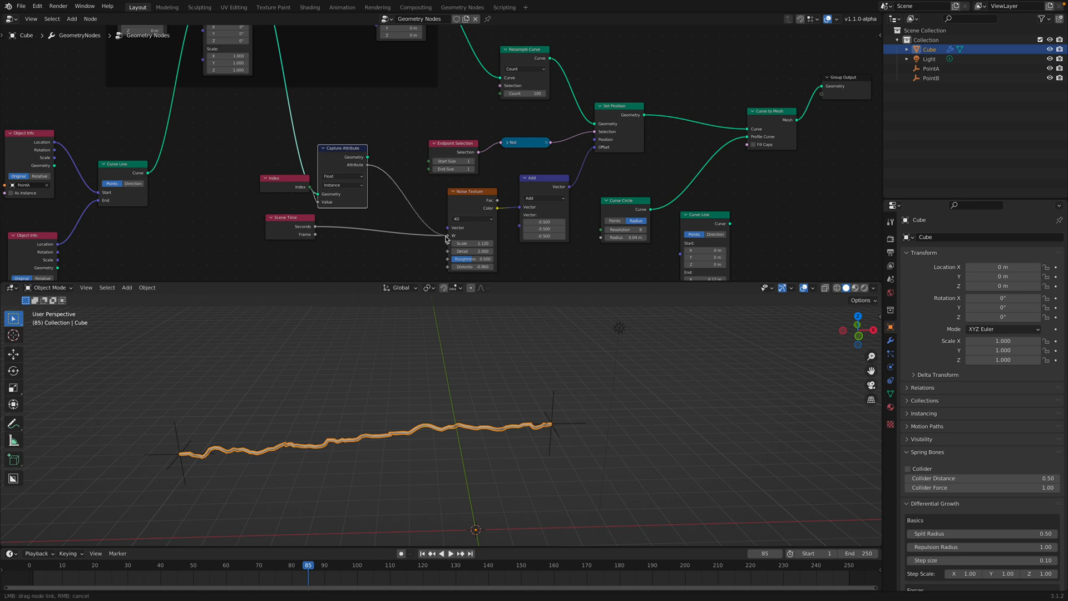
click(447, 239)
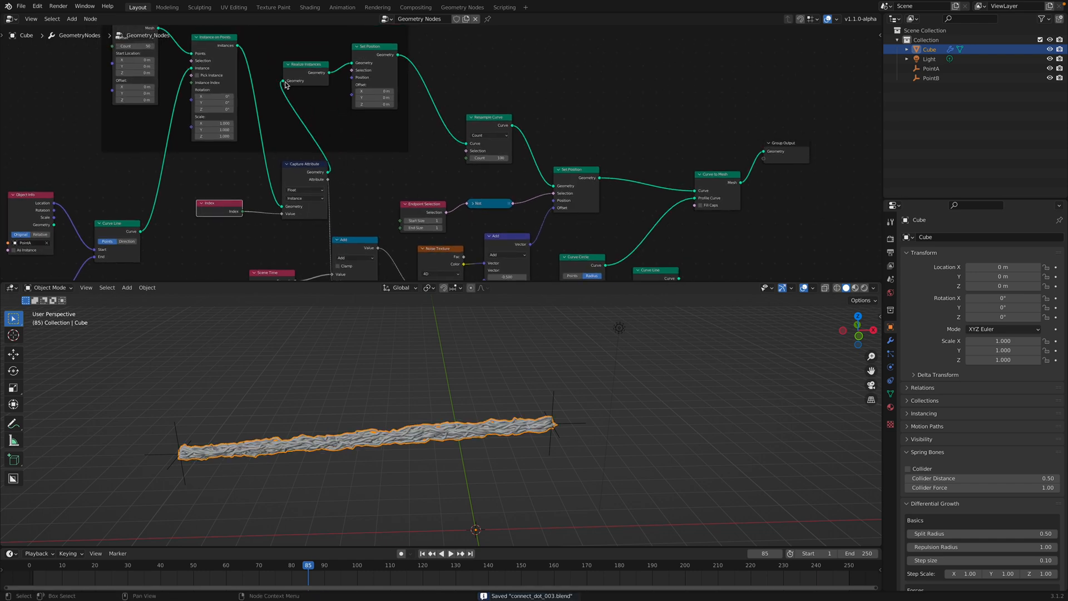
click(449, 554)
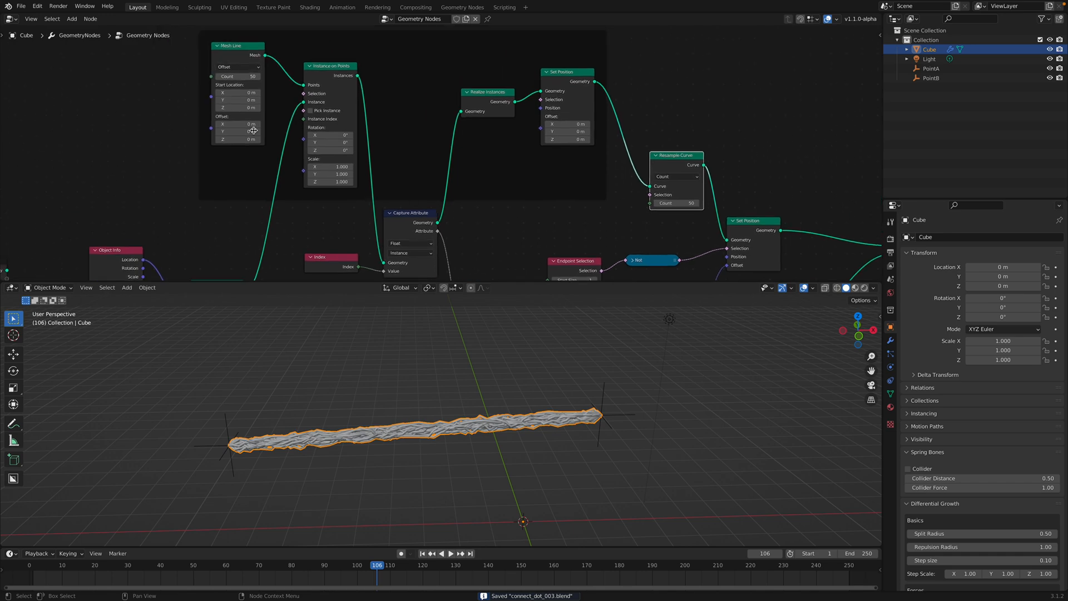
double_click(238, 75)
text(10)
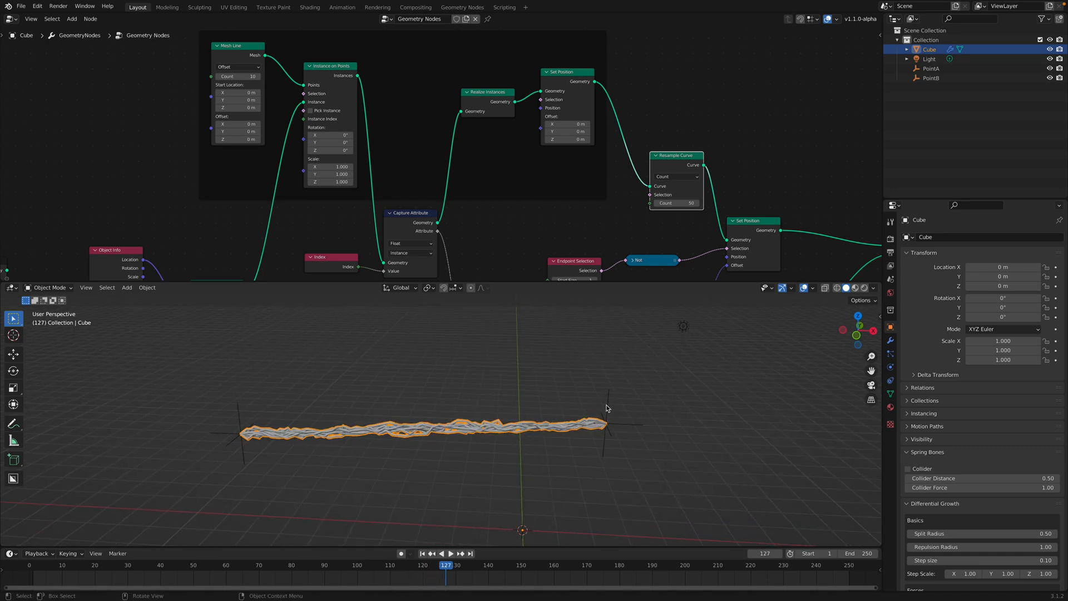
Select and move PointB and PointA, then reselect the Cube
click(931, 78)
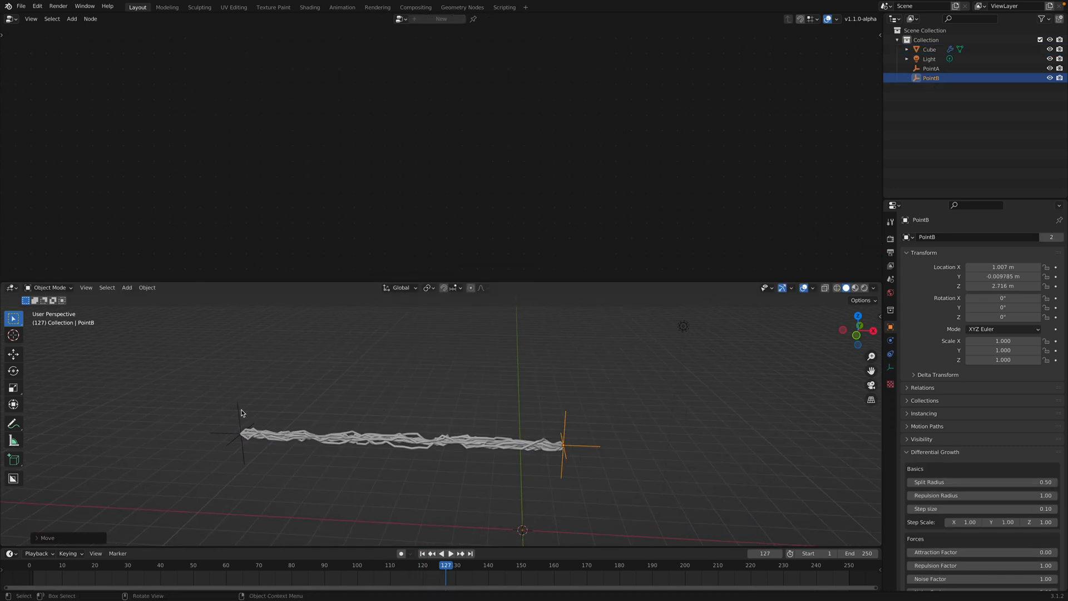
click(931, 68)
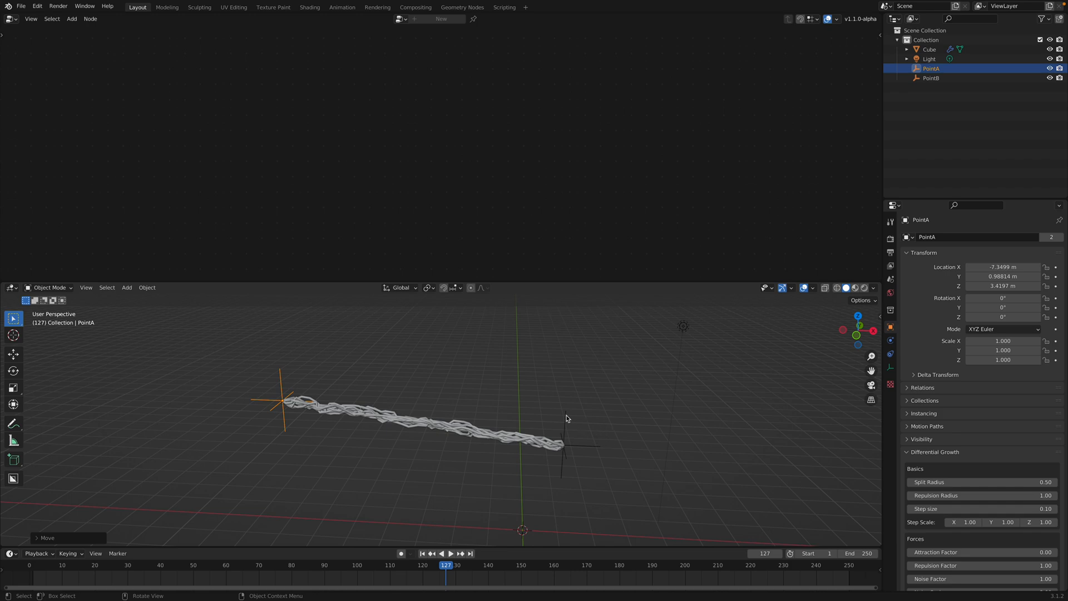
click(932, 78)
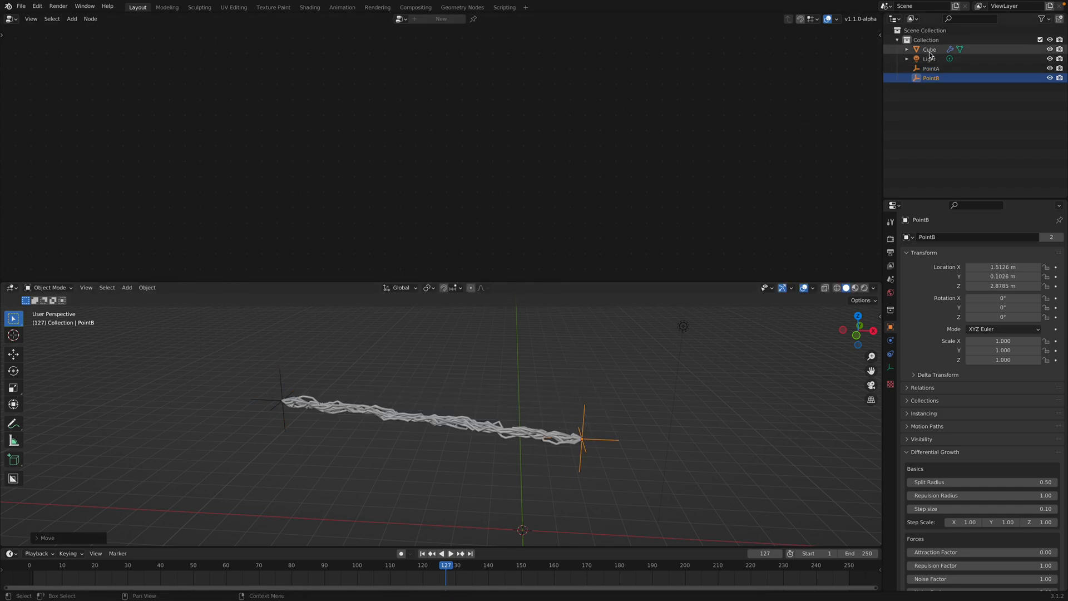
click(929, 49)
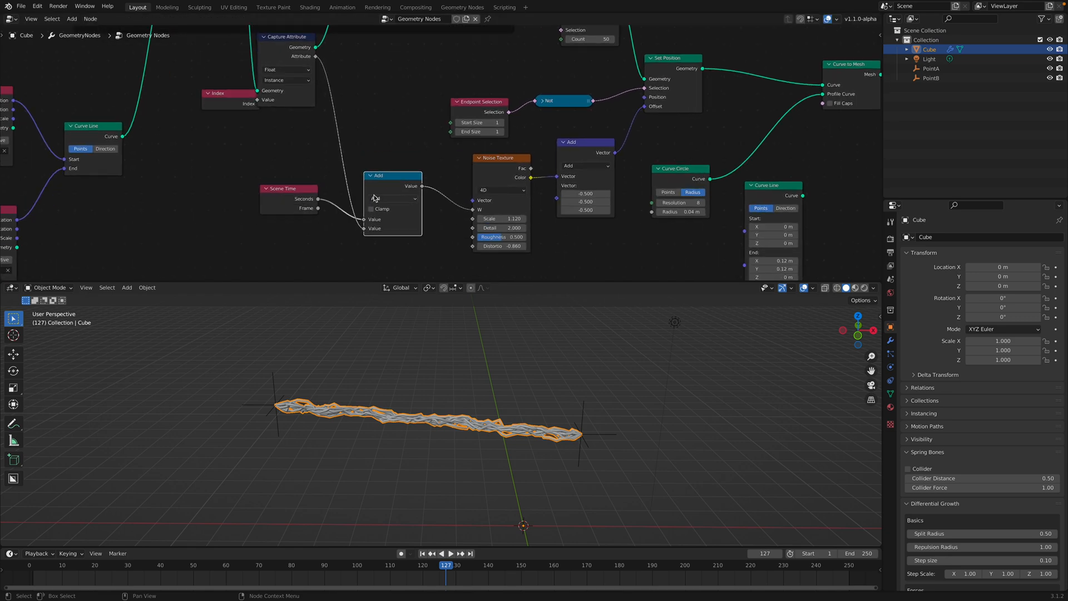
Set the Math node to add scene Seconds and Index, and move the unused Curve Line node aside
click(392, 176)
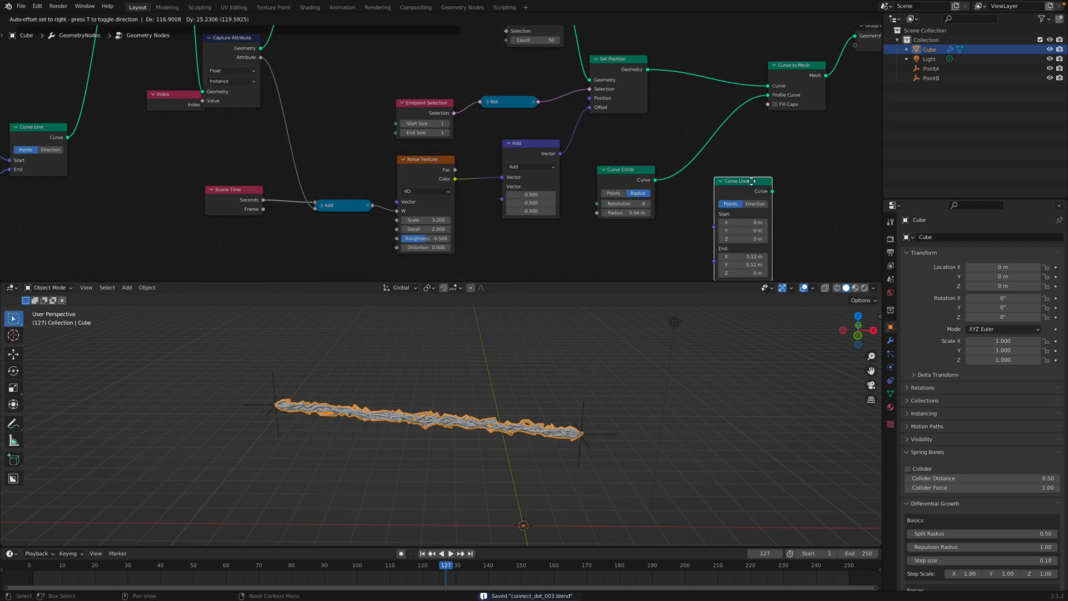
click(640, 212)
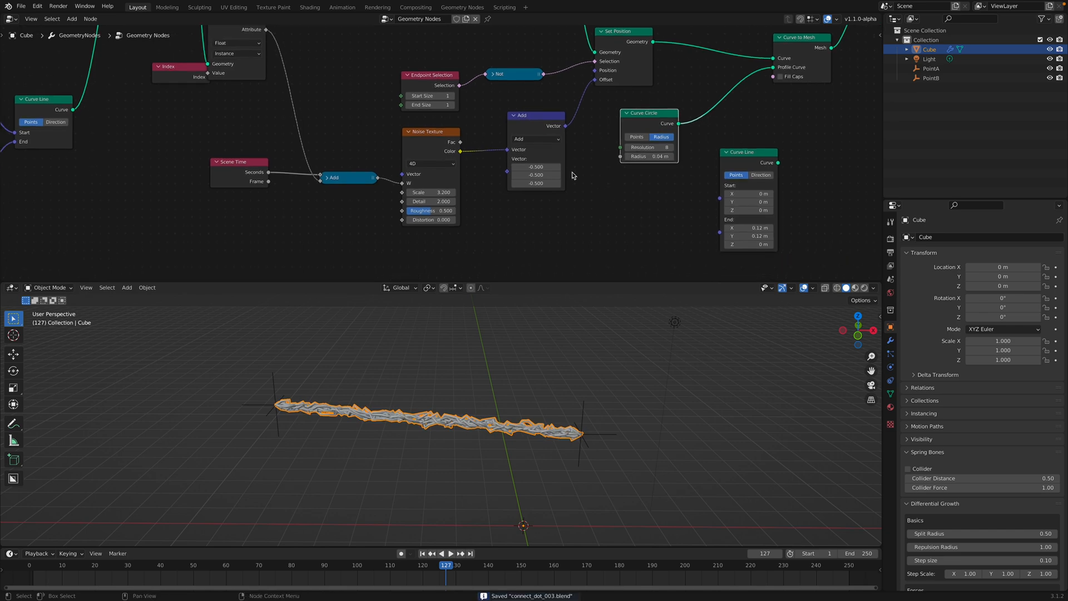
text(random)
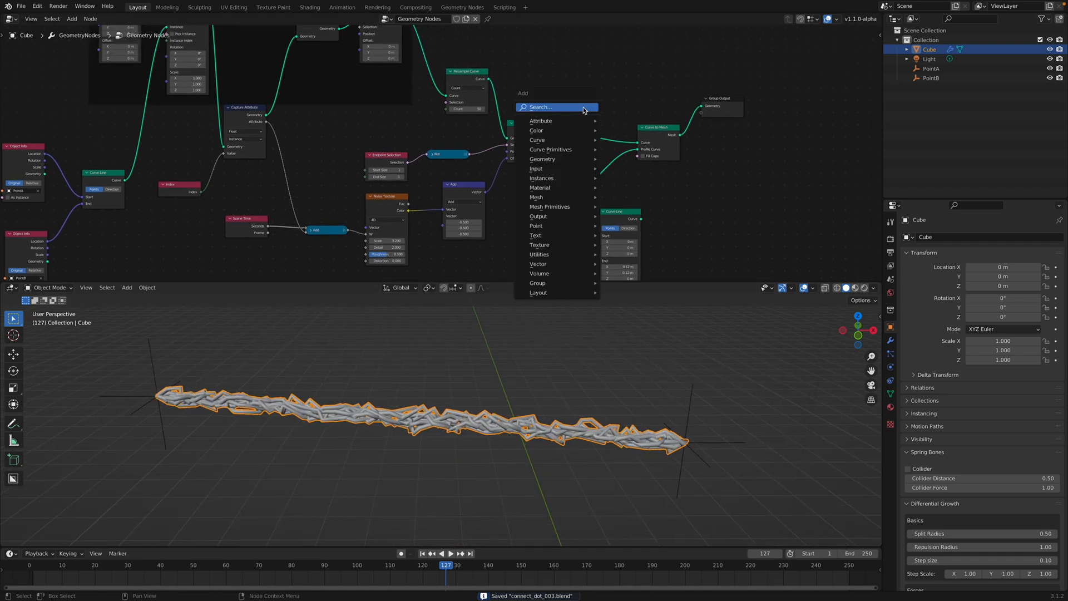
Add Set Curve Radius with a random minimum thickness, and switch Resample Curve to Length mode
text(set ra)
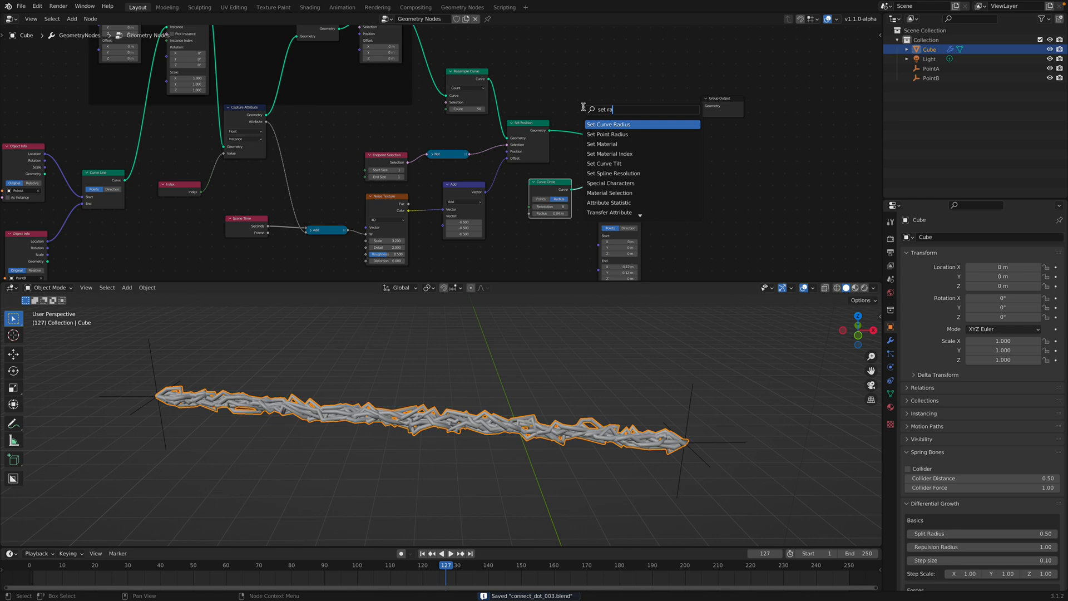
click(607, 124)
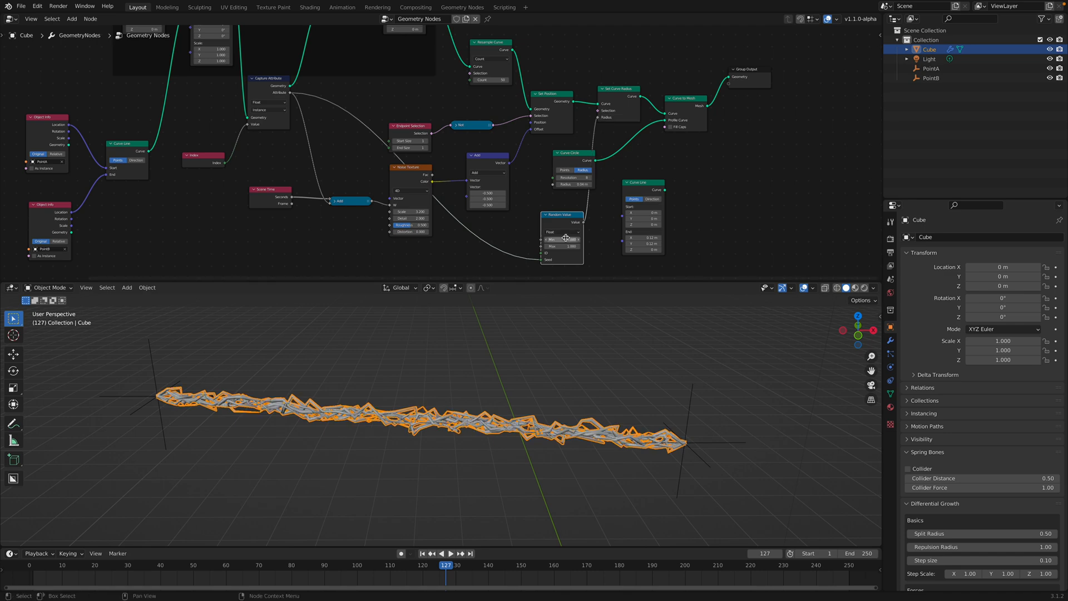
click(563, 240)
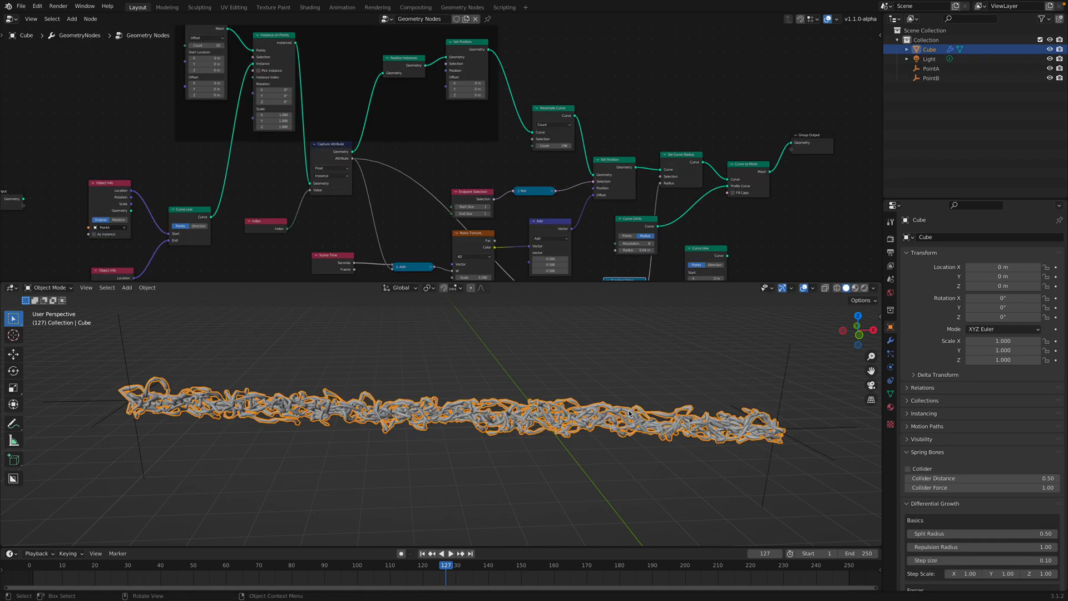
click(579, 133)
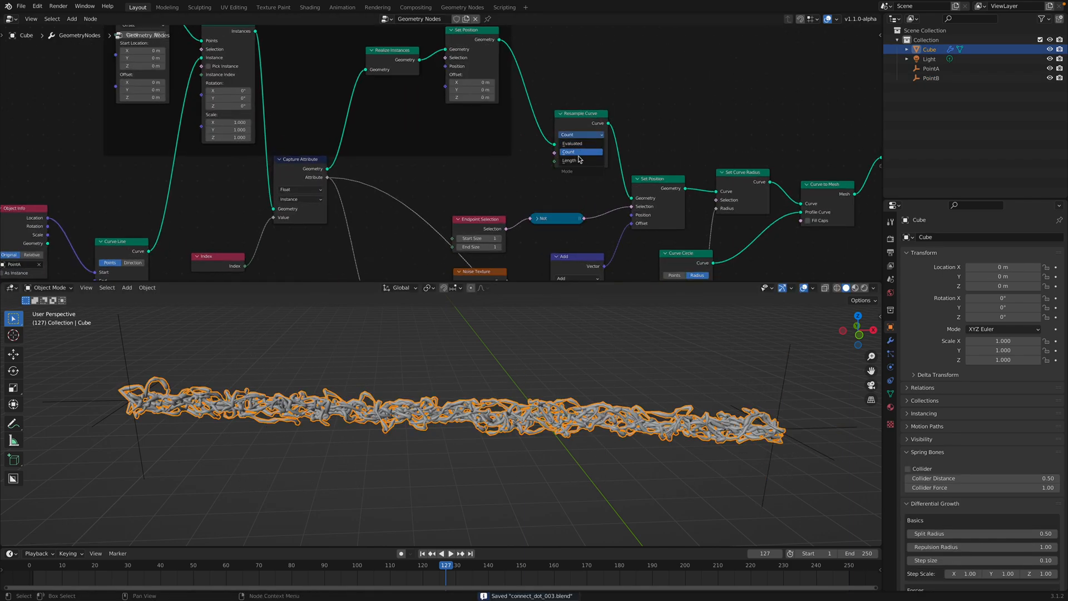
click(569, 160)
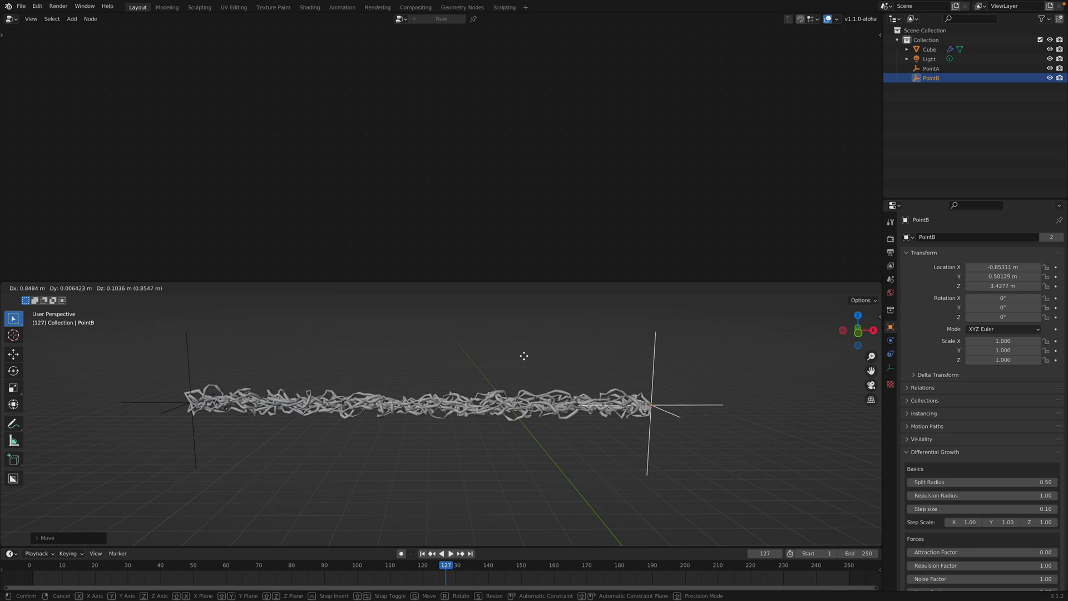
Place PointB at its new position, then select PointA and the Cube in the Outliner
click(523, 356)
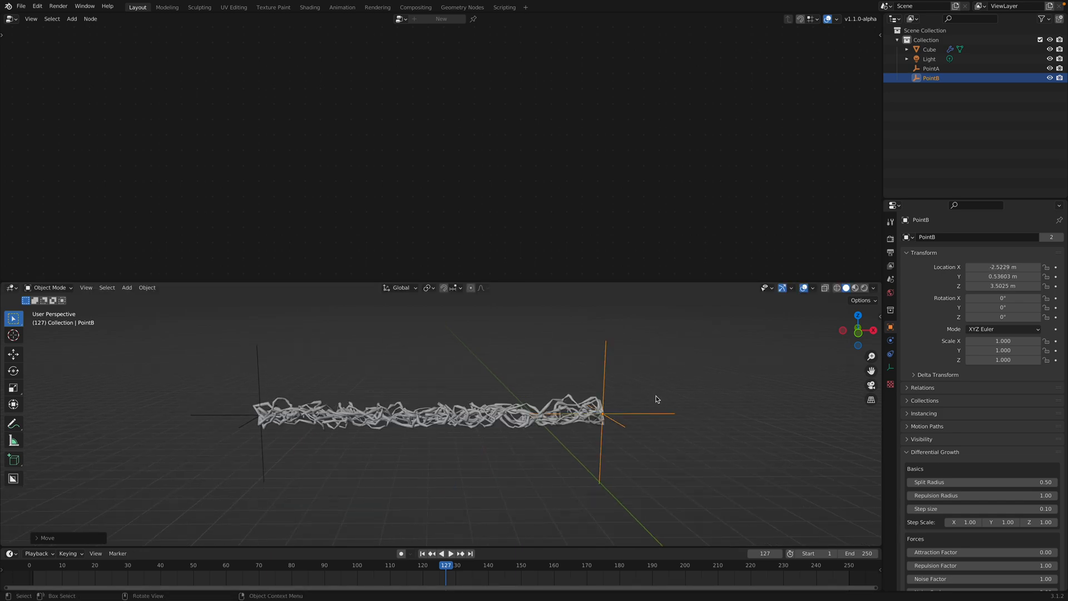
click(931, 68)
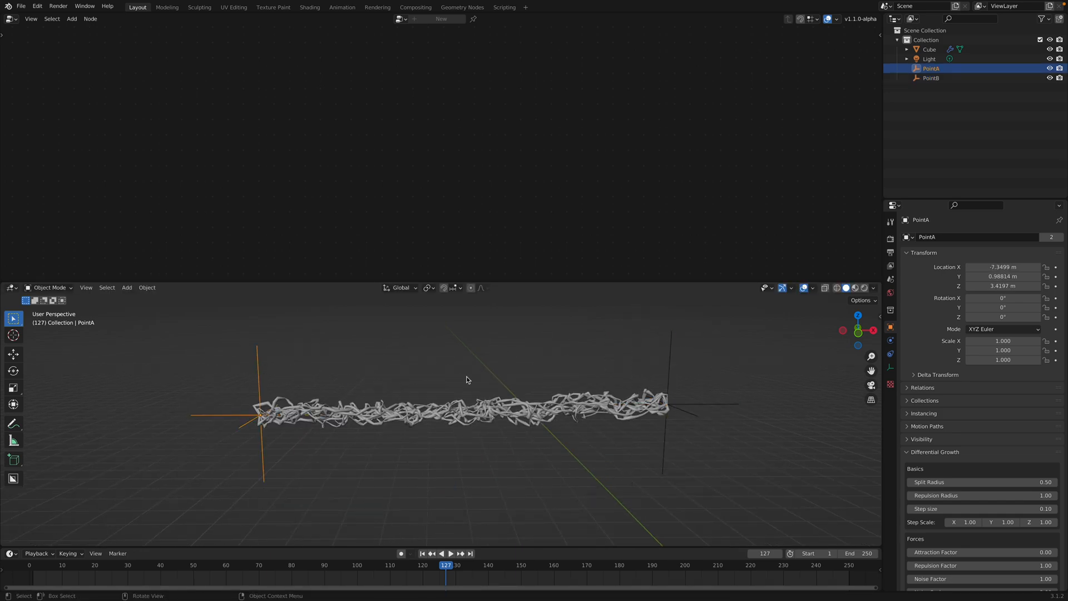
click(928, 49)
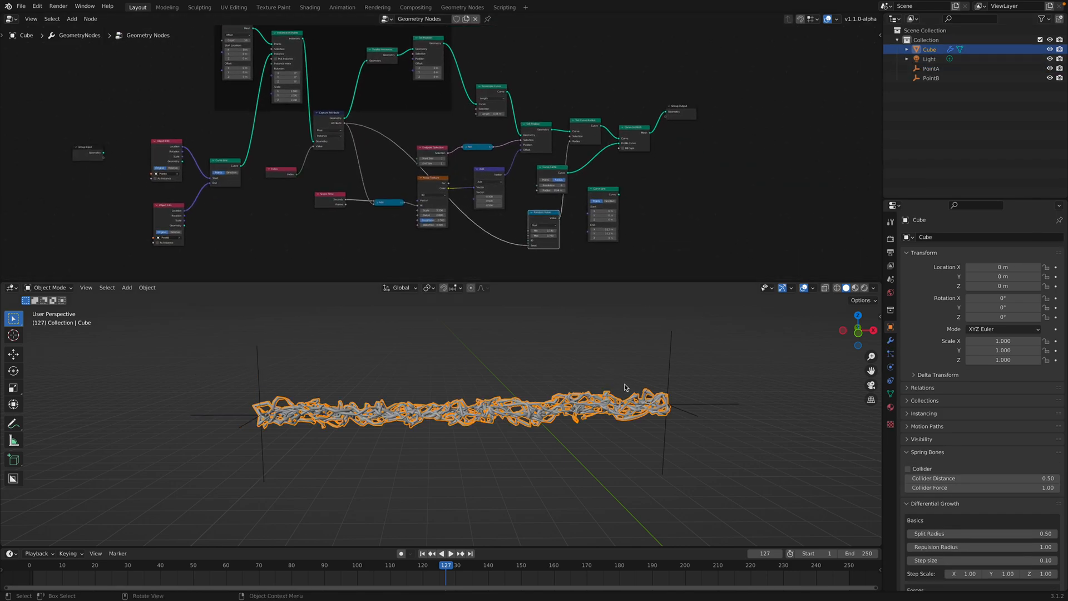
click(930, 68)
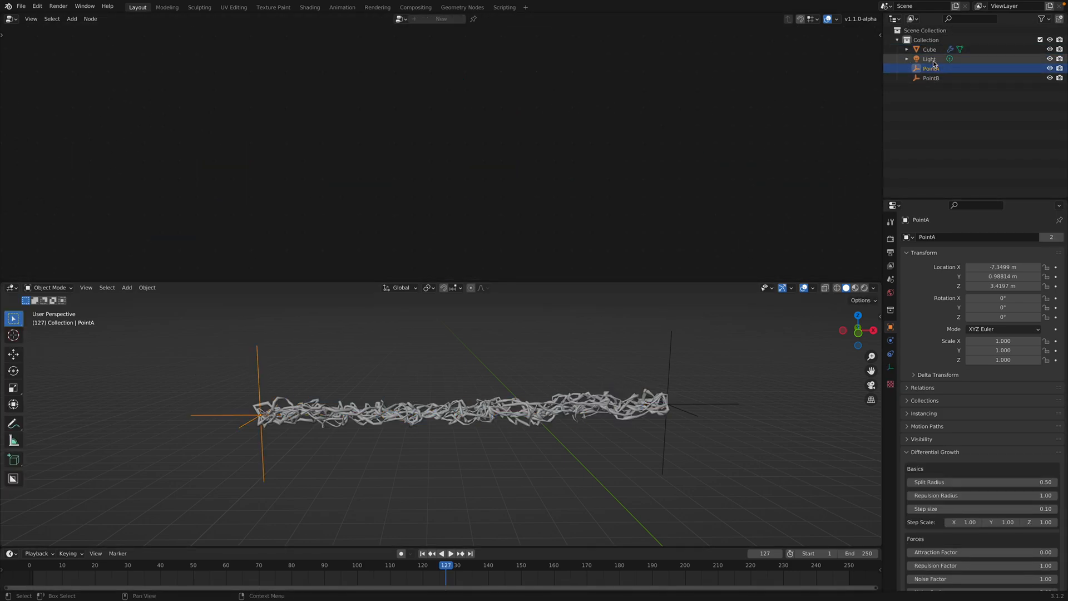
click(929, 49)
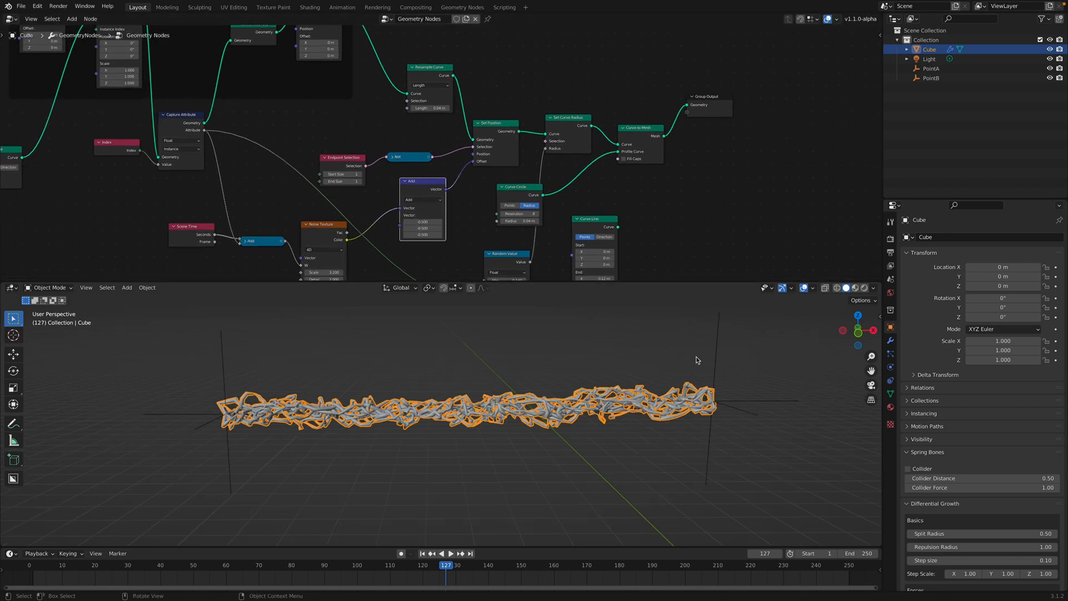
Nudge PointB closer to PointA, reselect the Cube, and adjust the Resample Curve length
click(931, 78)
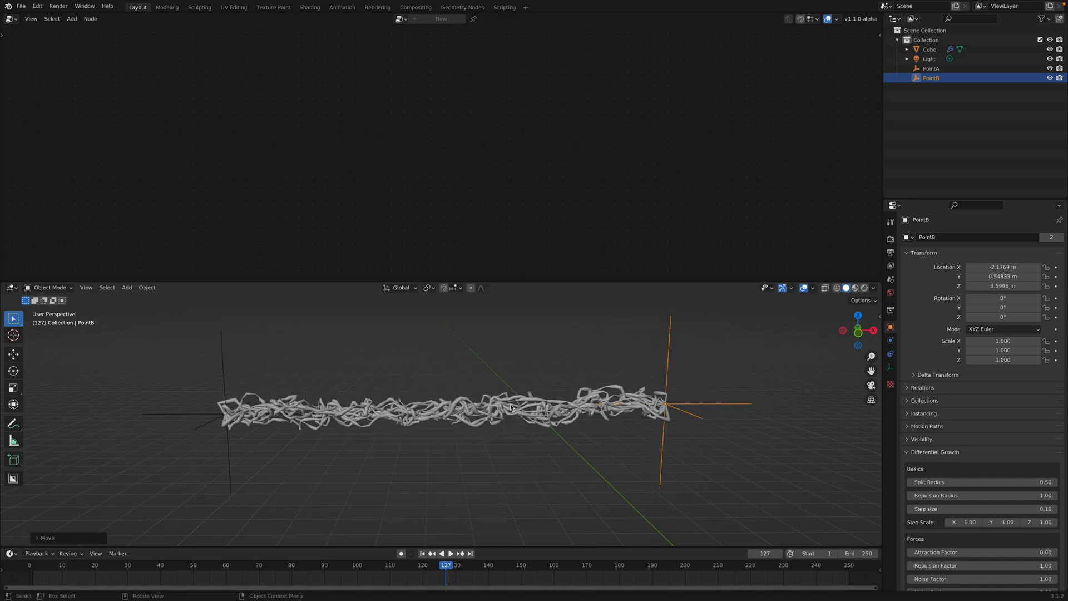
click(929, 49)
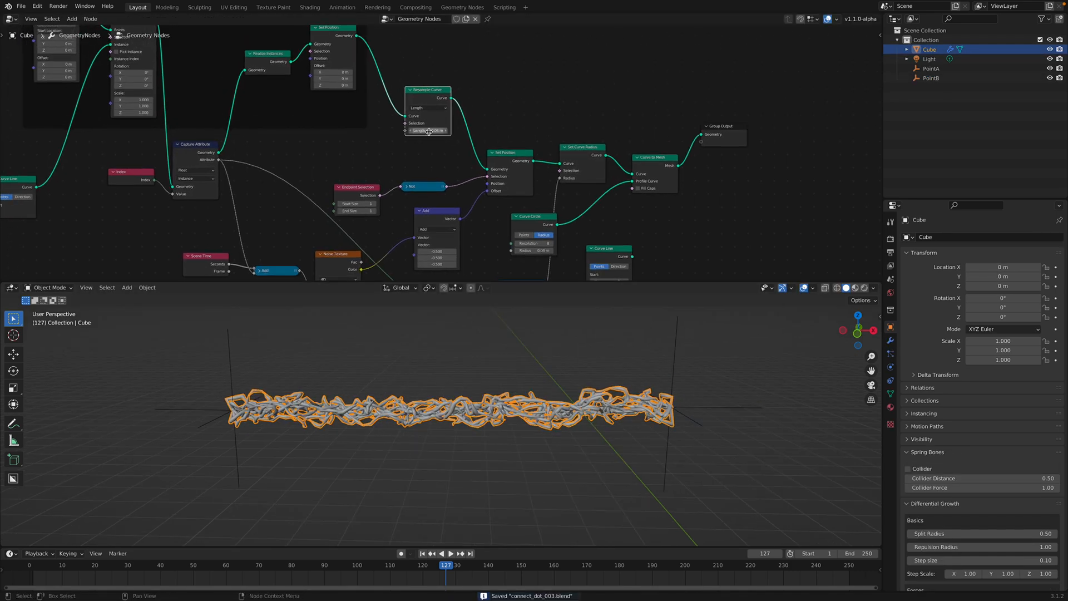
click(427, 130)
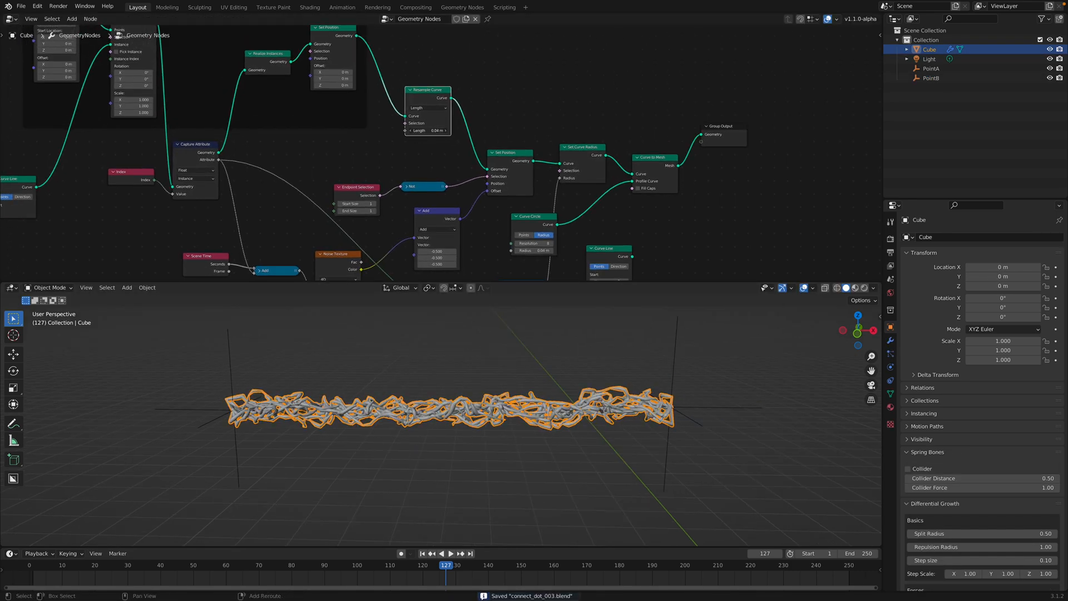